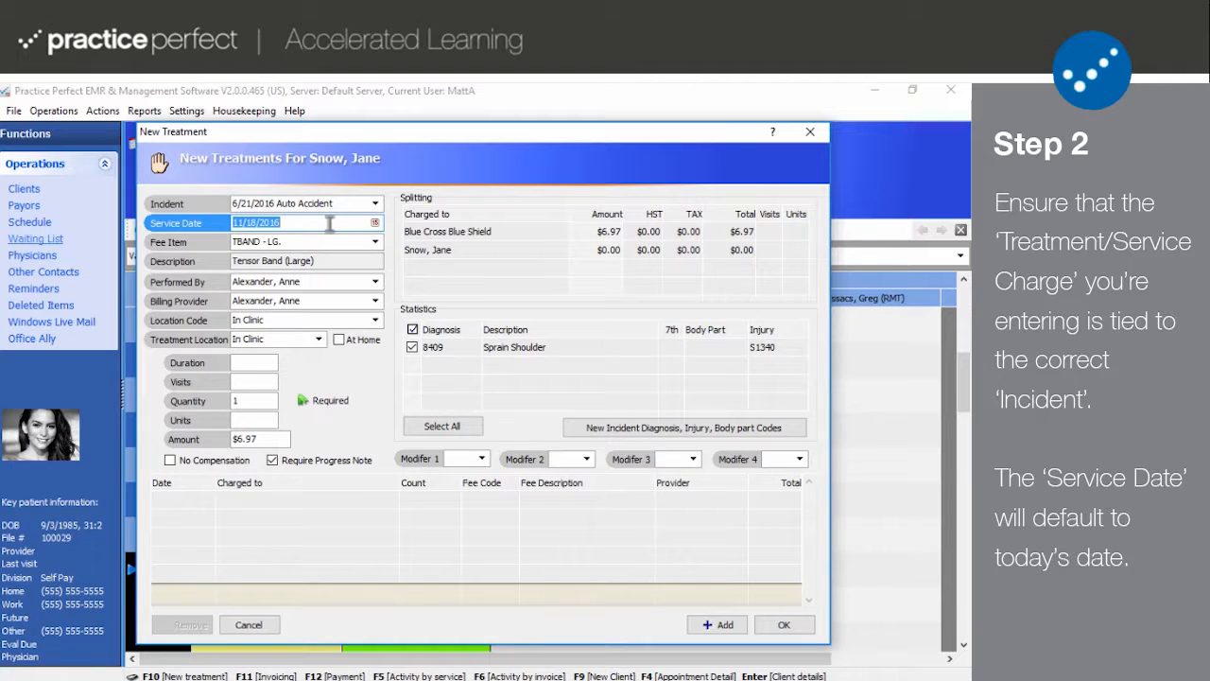
# - Confirm incident and service date, then set fee item 97001 Physical Therapy Evaluation at $100.00
pyautogui.click(303, 203)
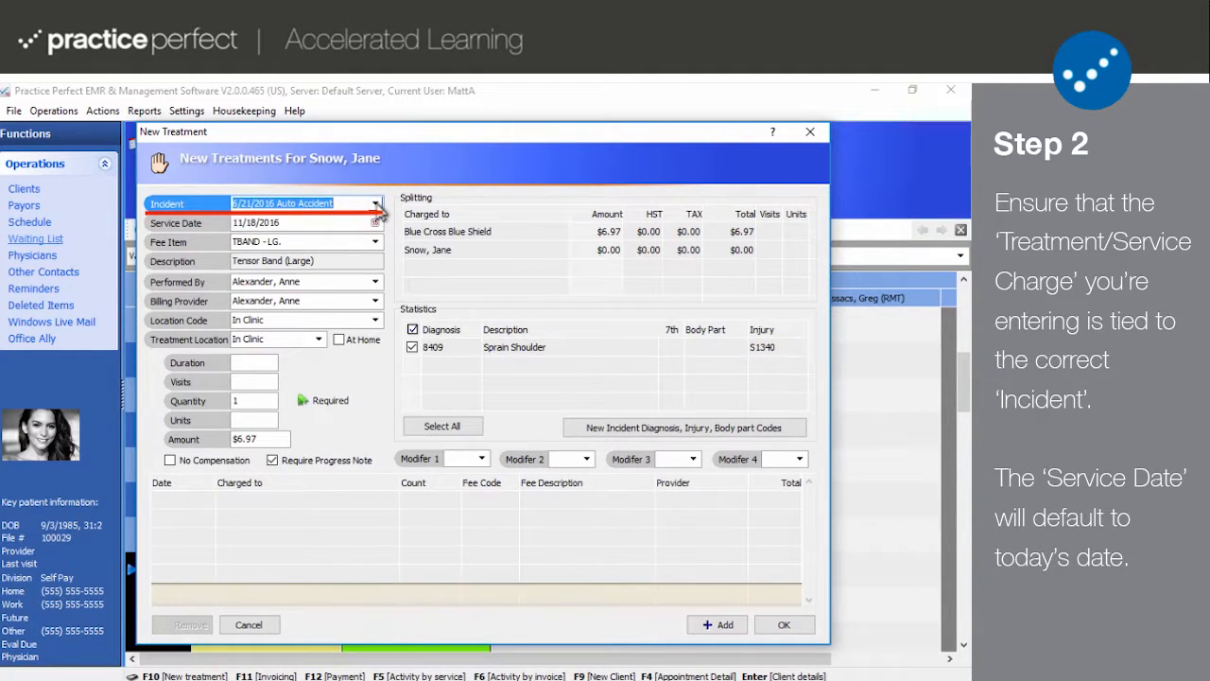
pyautogui.click(255, 223)
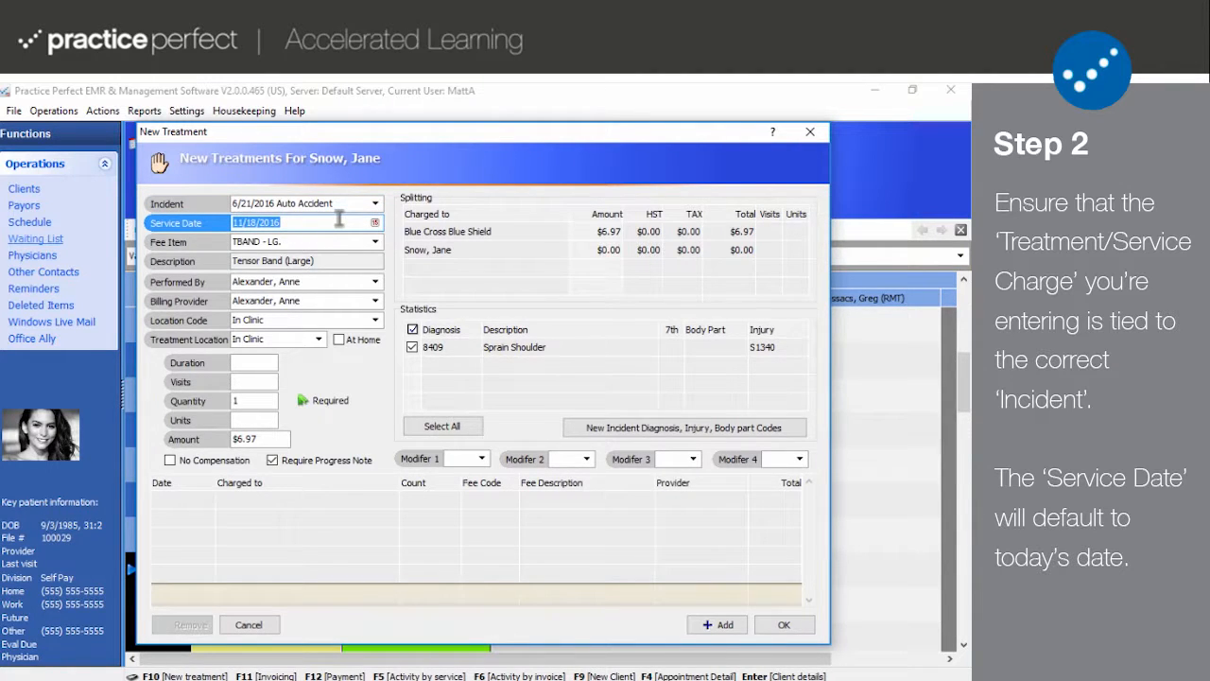
pyautogui.moveTo(331, 237)
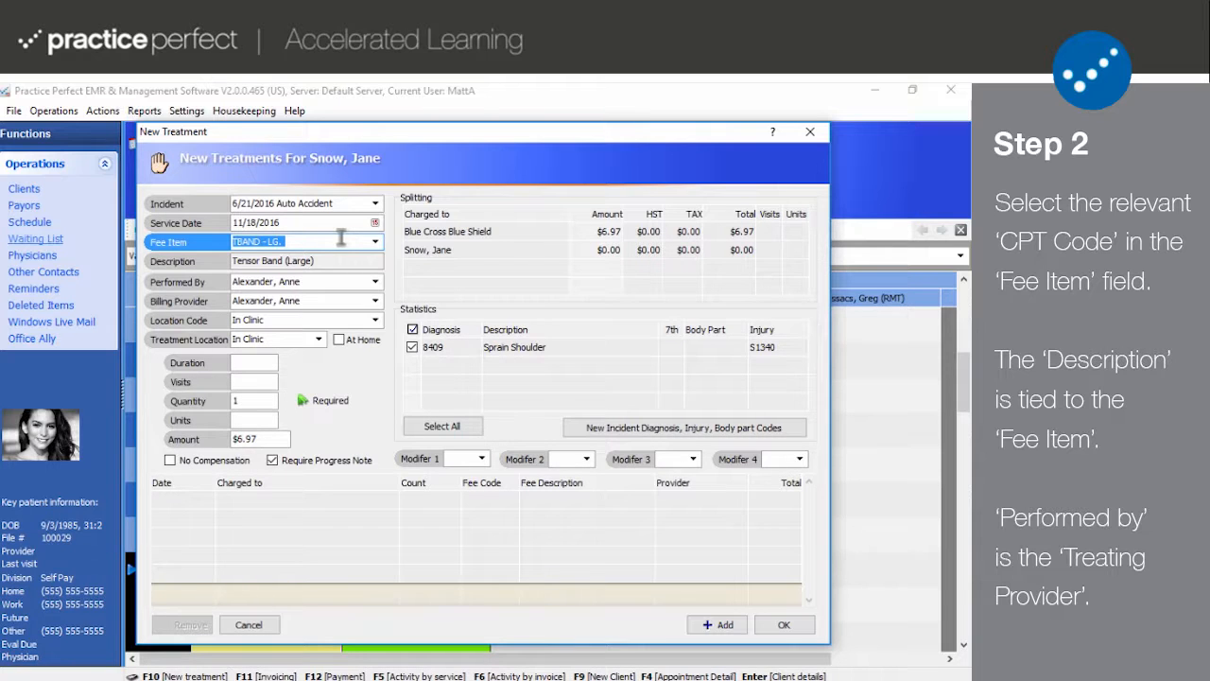
pyautogui.click(375, 241)
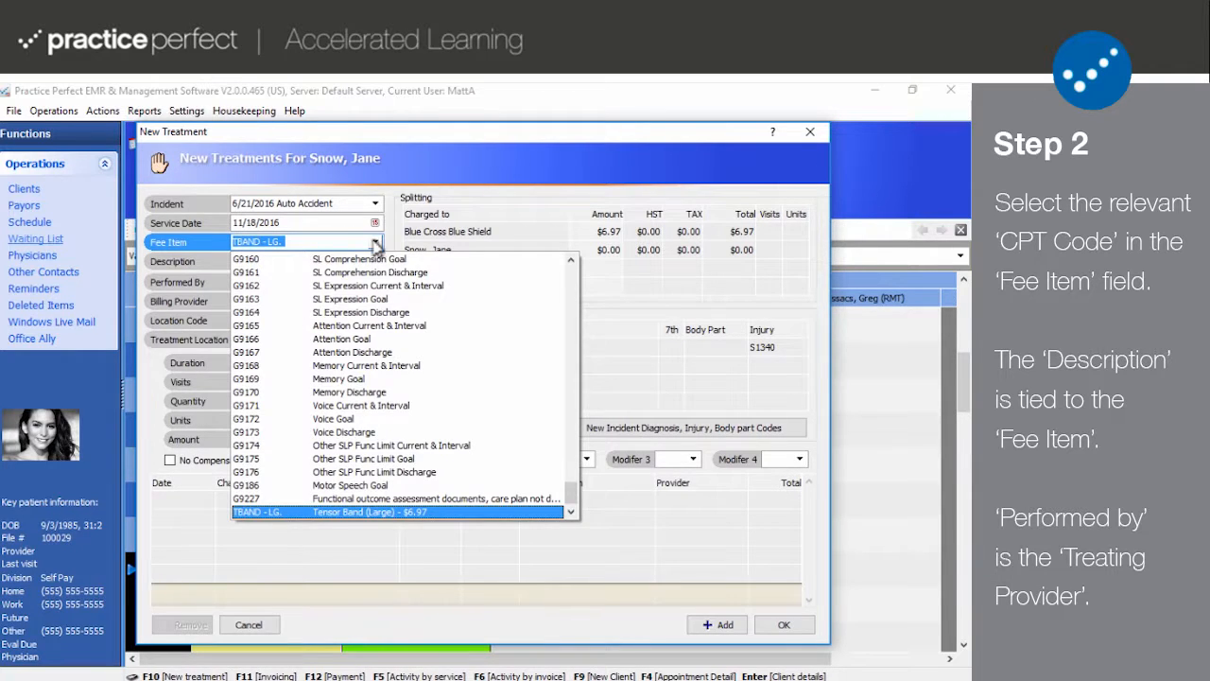
pyautogui.scroll(-3)
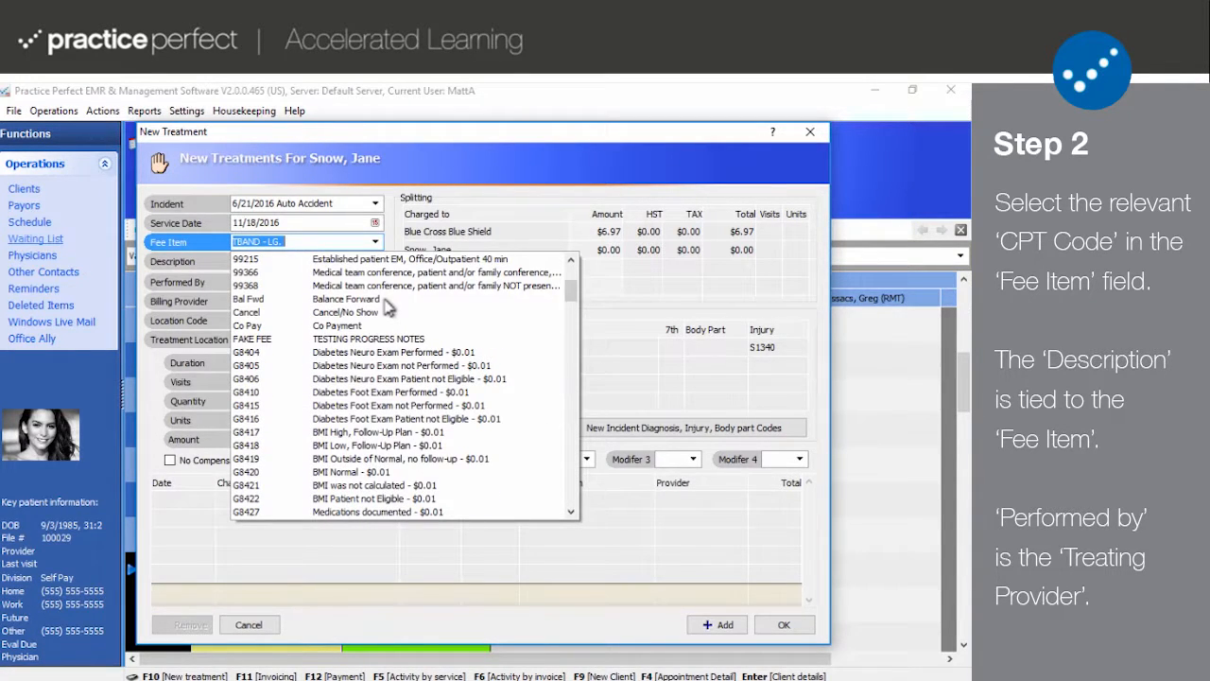
pyautogui.write('97001')
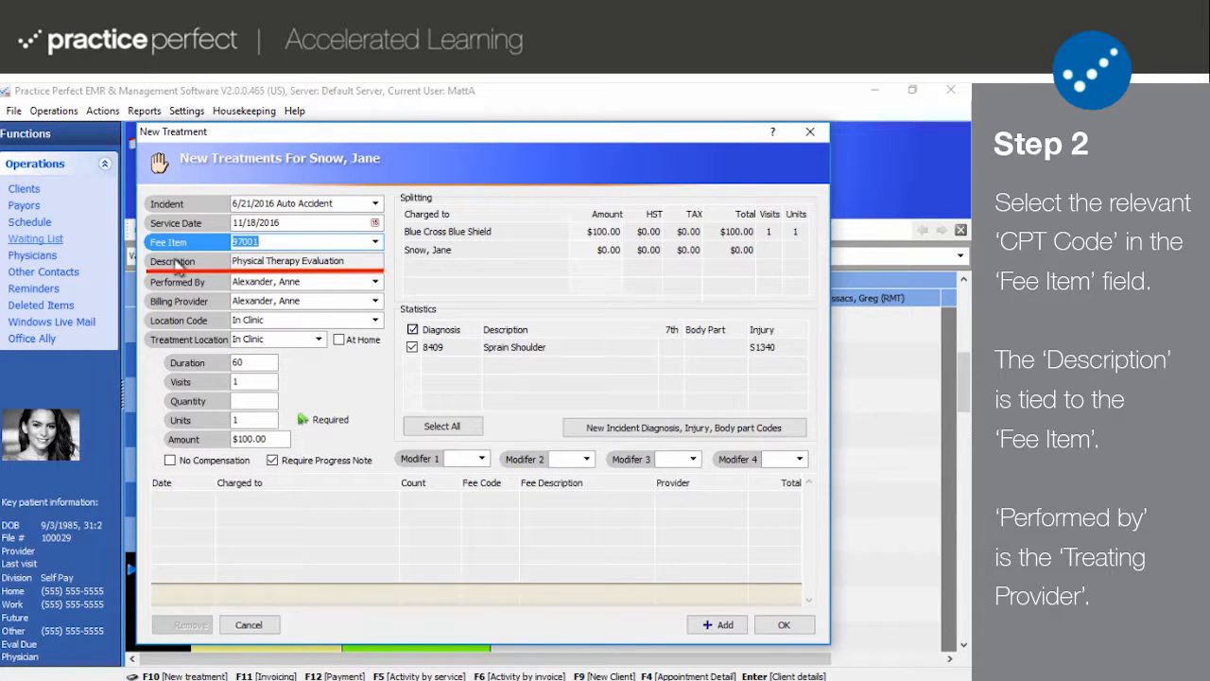
pyautogui.moveTo(209, 266)
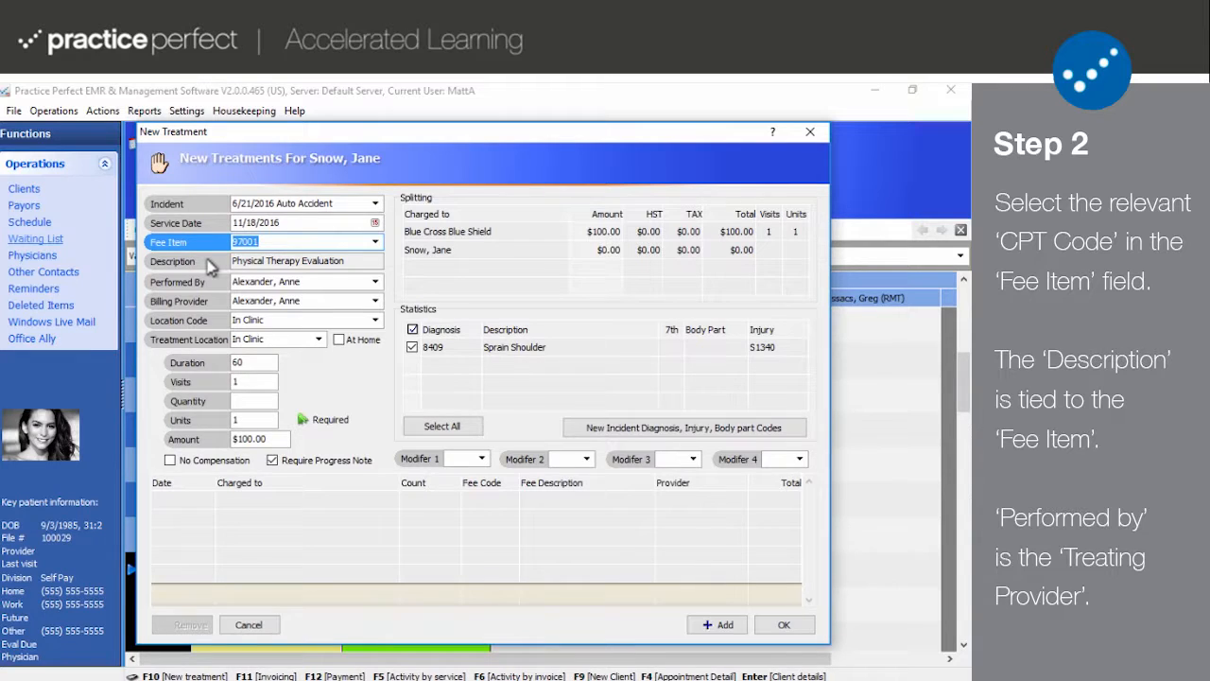
pyautogui.click(303, 281)
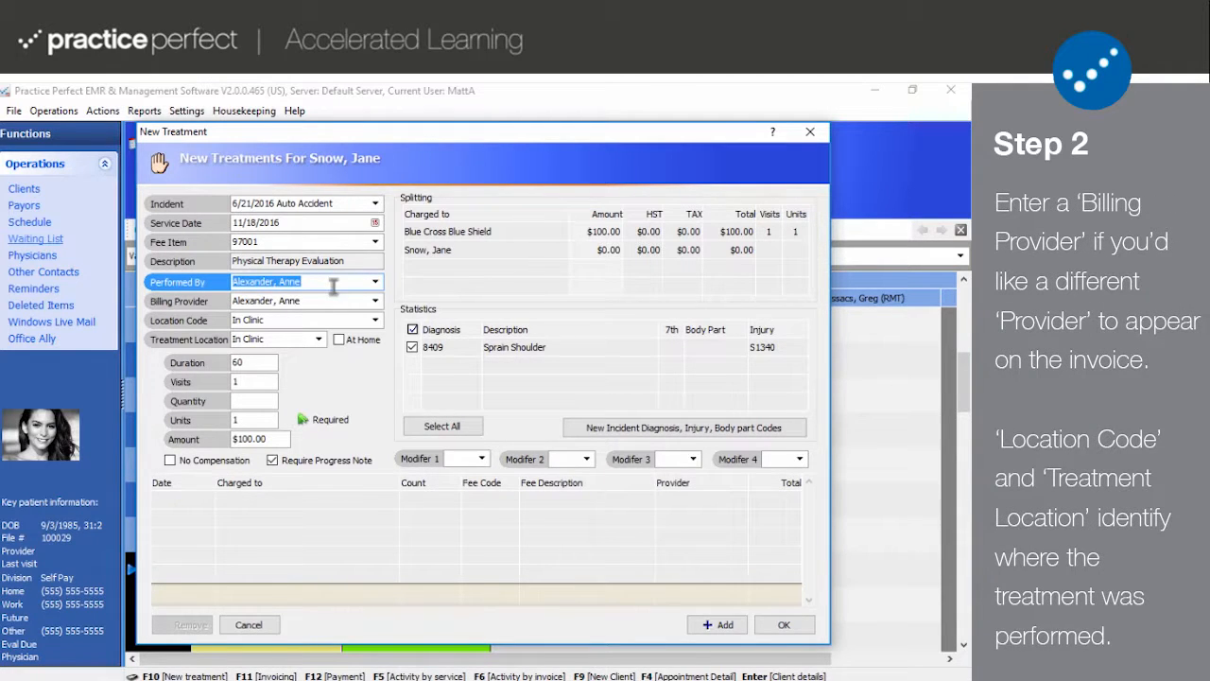
pyautogui.click(302, 300)
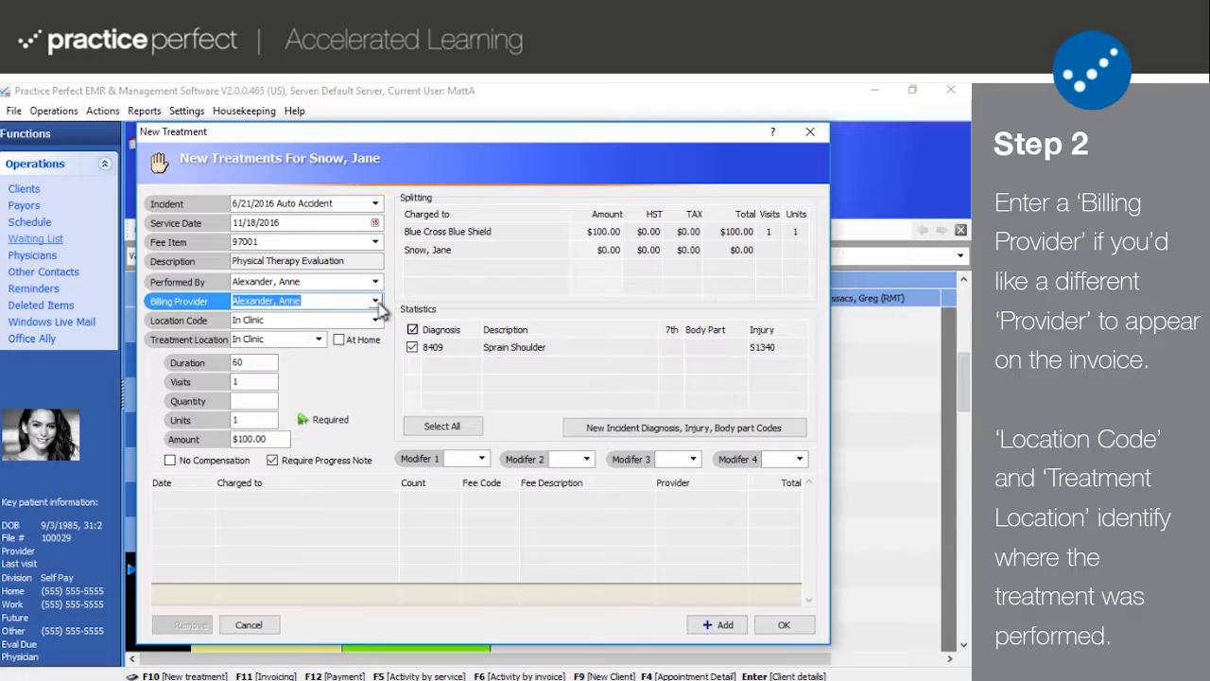
pyautogui.click(375, 301)
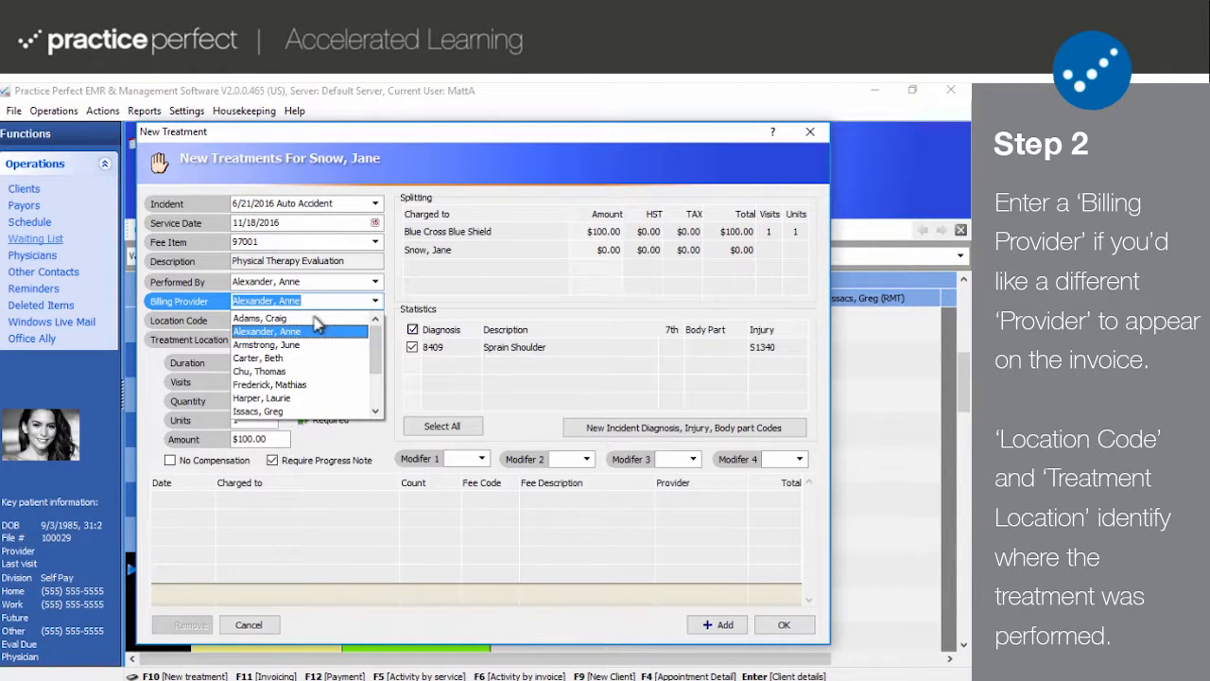
pyautogui.click(259, 318)
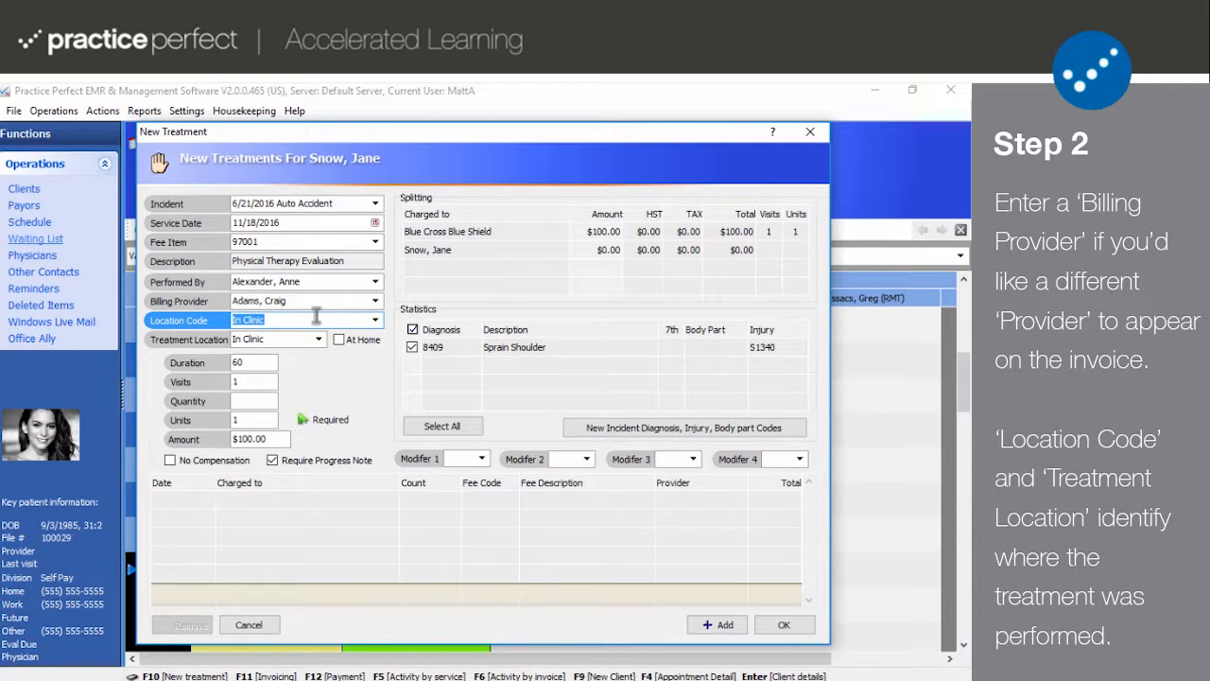
# - Keep location code In Clinic and clear the treatment location
pyautogui.click(376, 320)
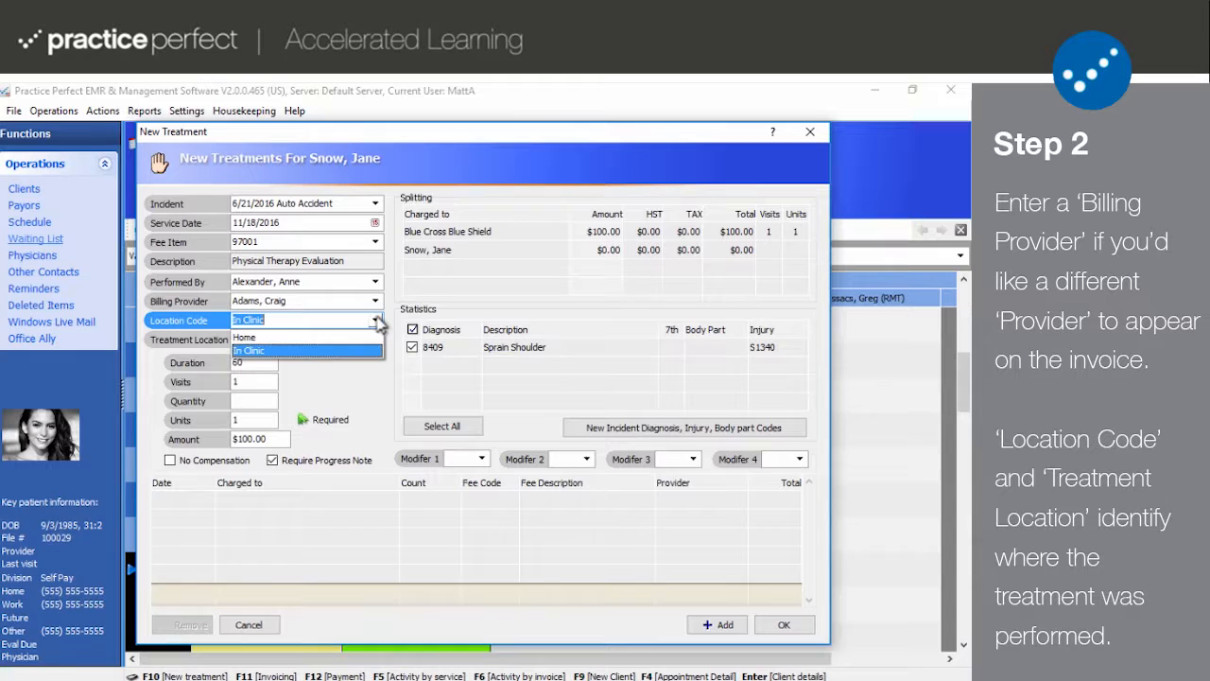
pyautogui.click(248, 350)
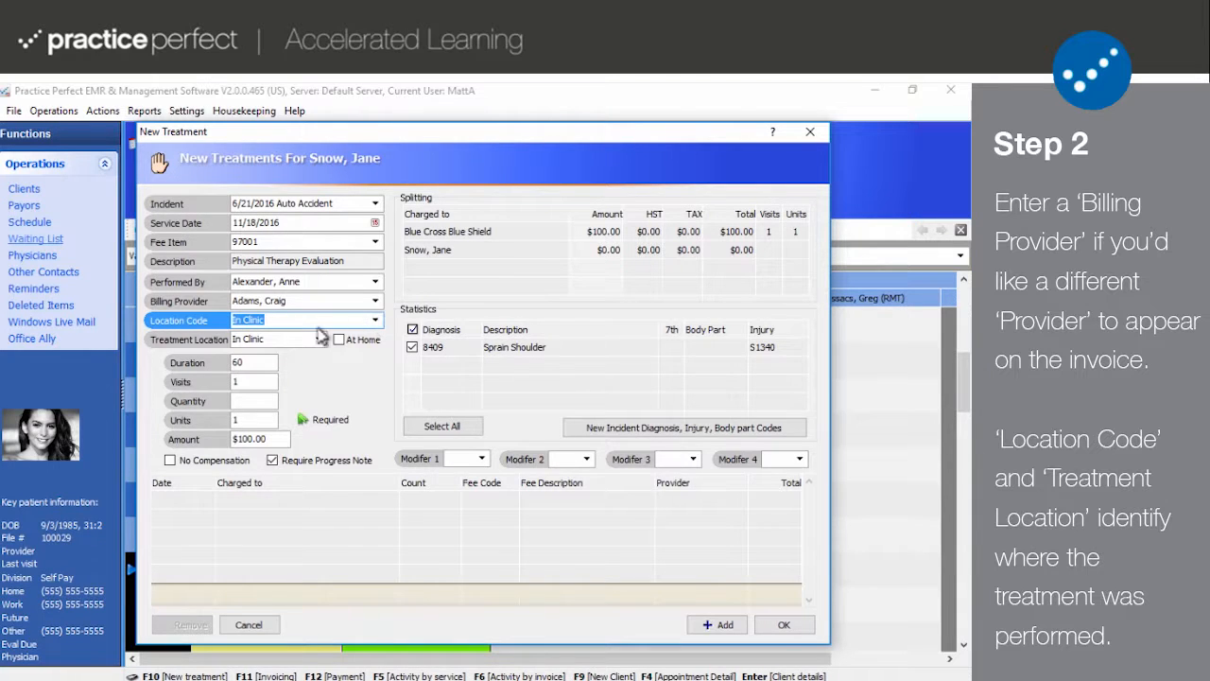
pyautogui.click(274, 338)
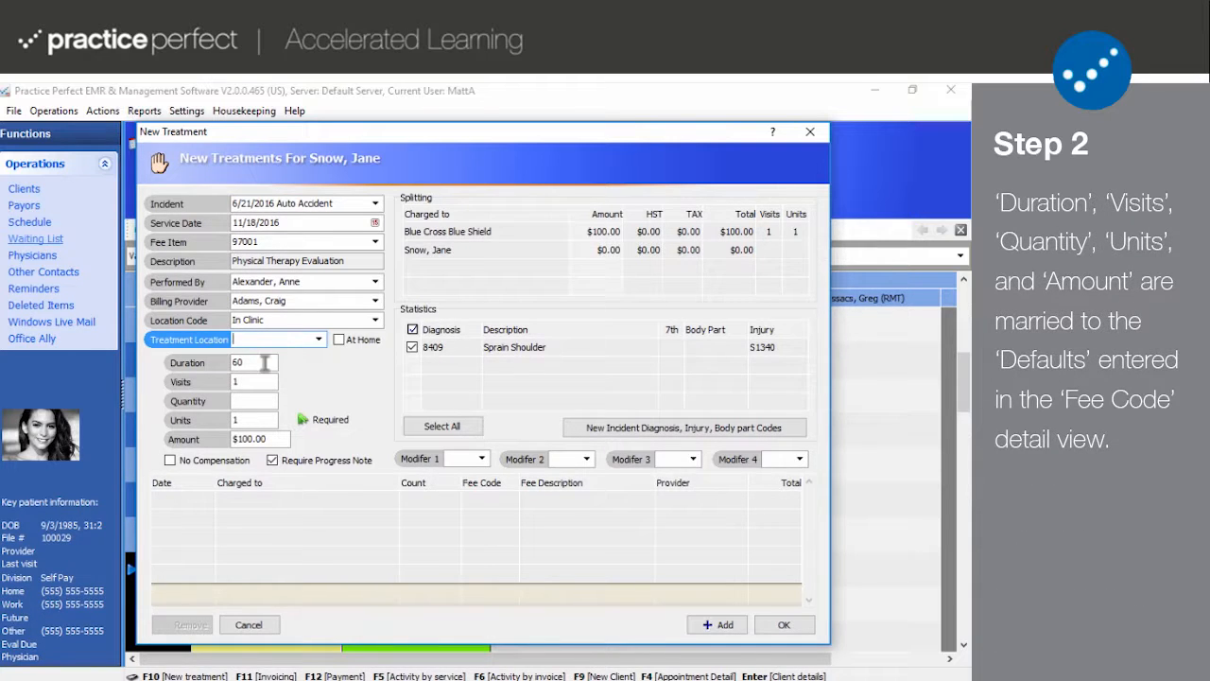
pyautogui.click(252, 381)
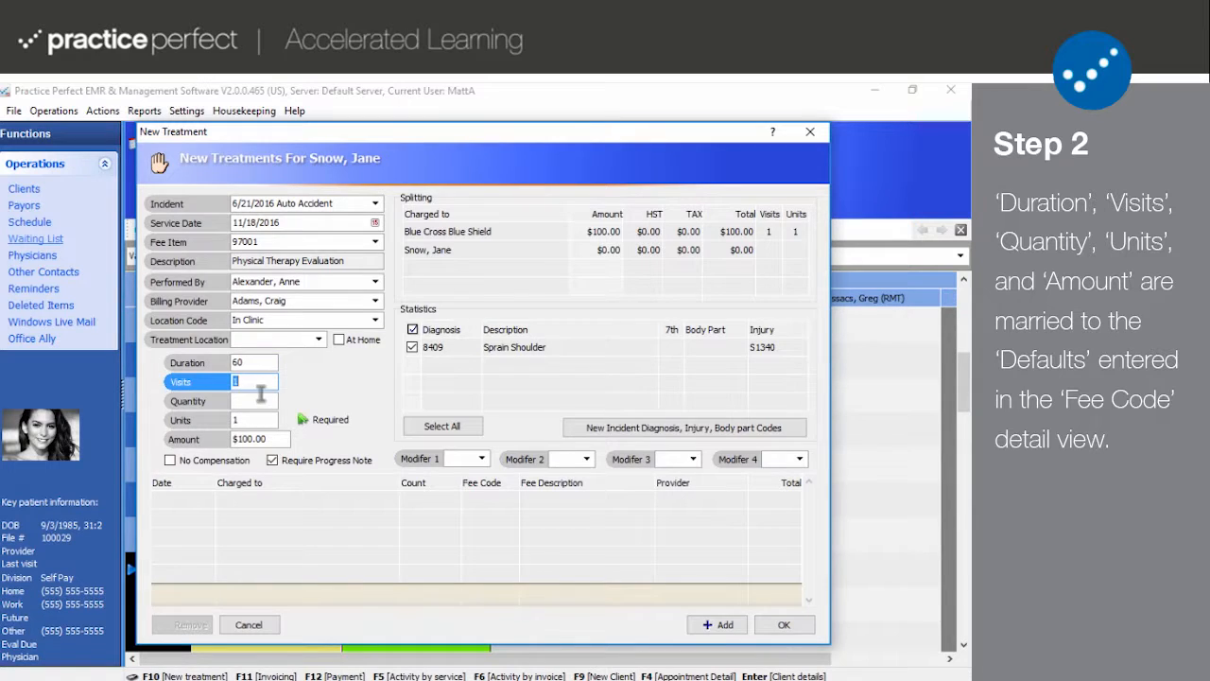
pyautogui.click(253, 418)
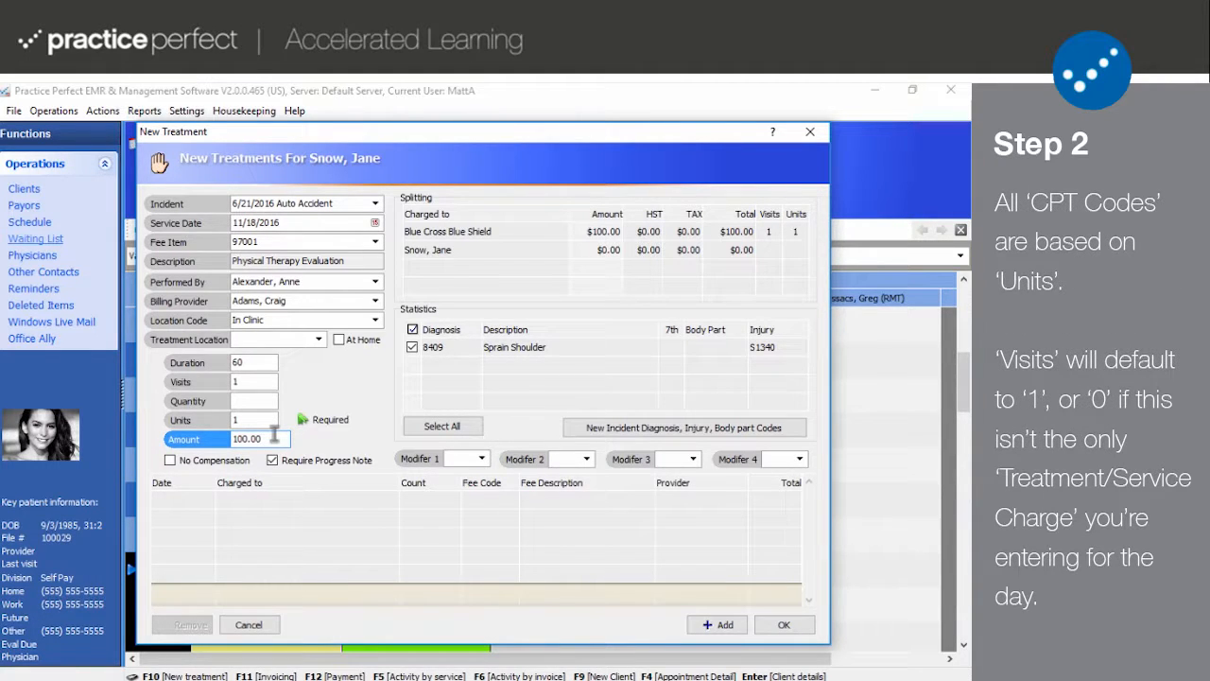
pyautogui.click(253, 420)
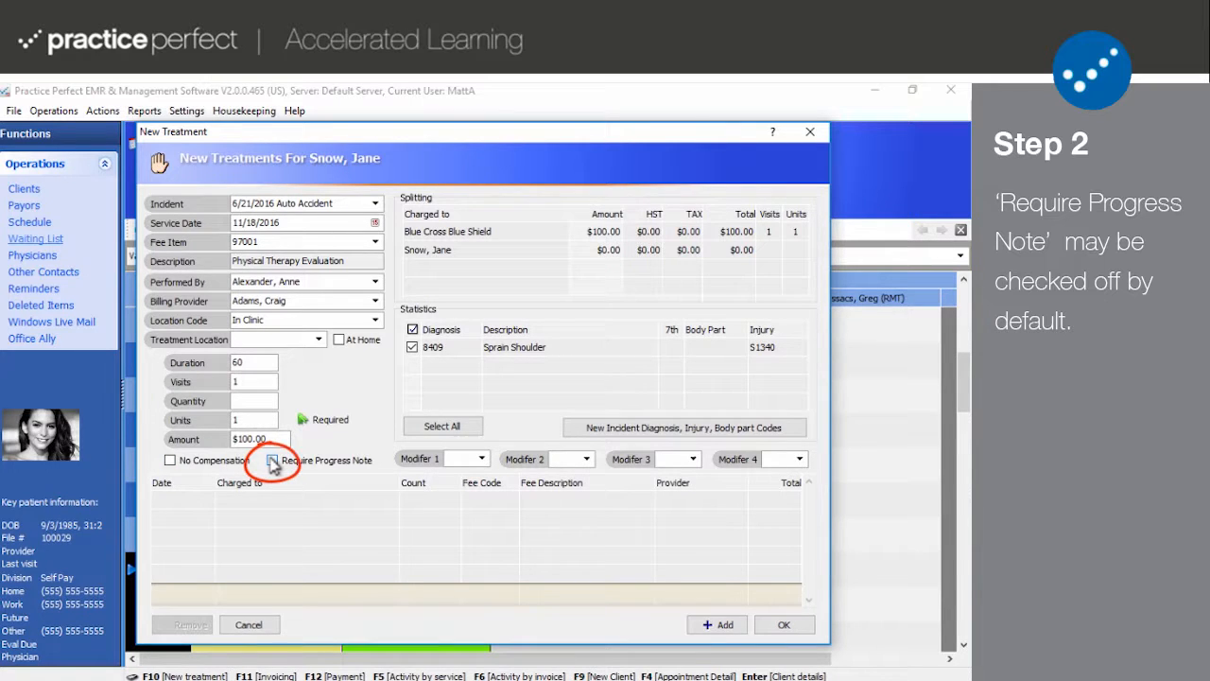
pyautogui.click(271, 460)
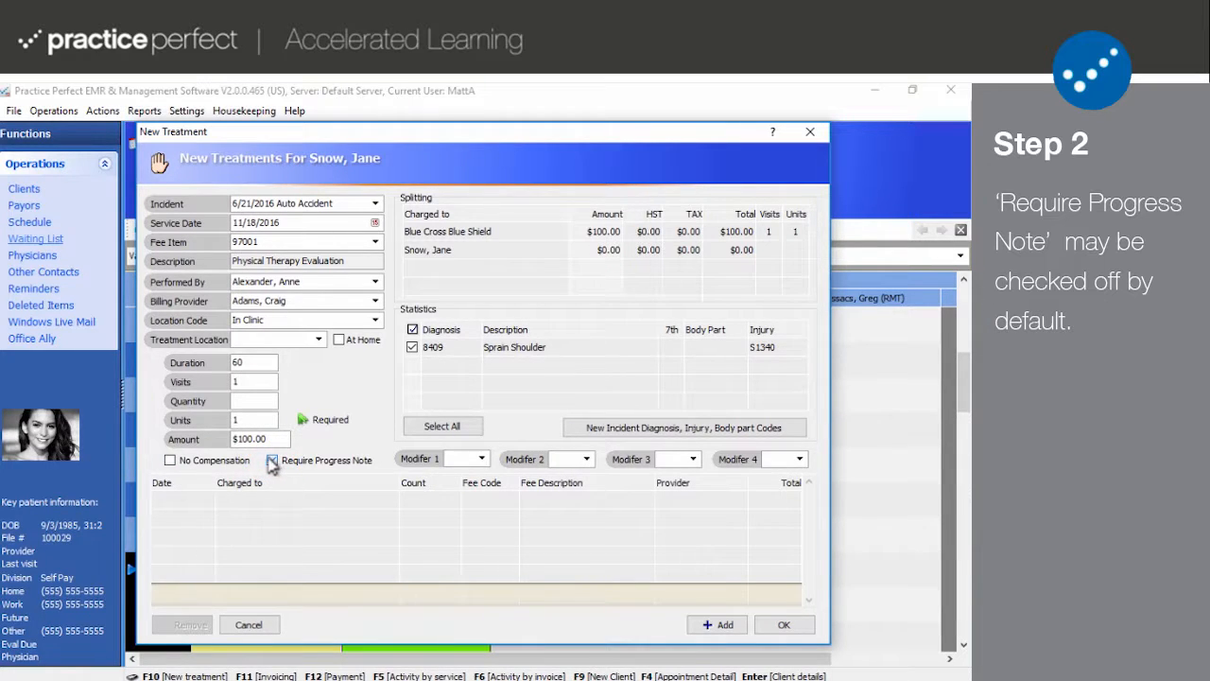
pyautogui.click(271, 459)
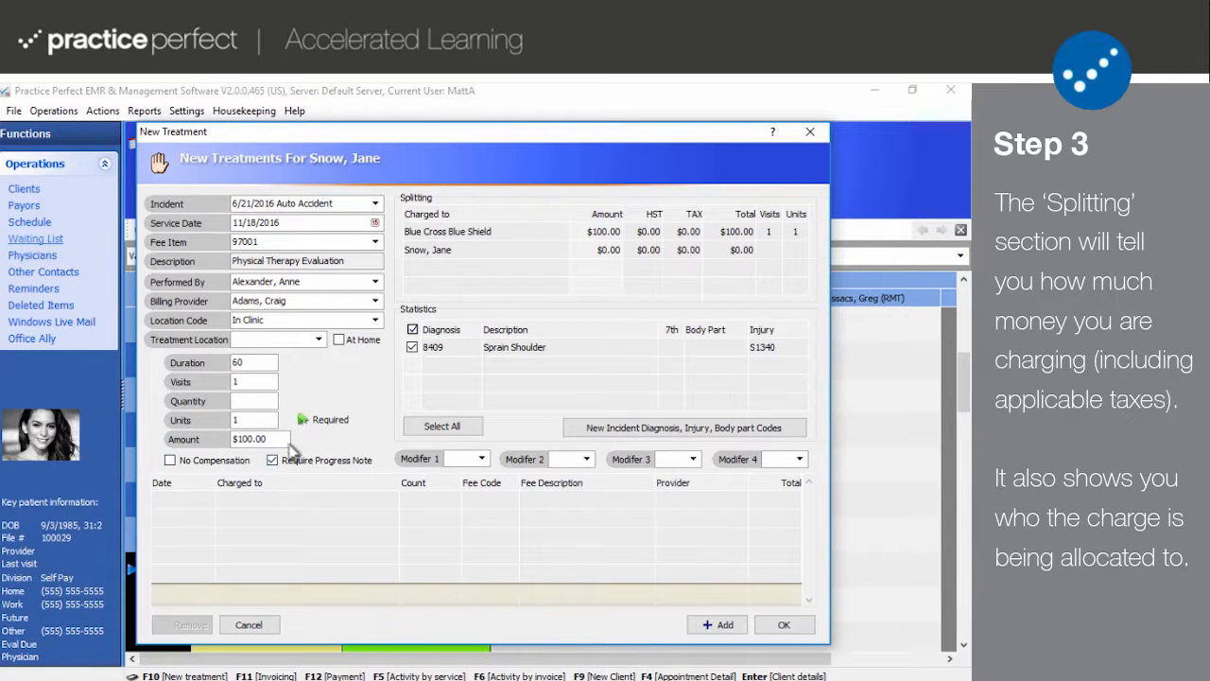
pyautogui.moveTo(481, 246)
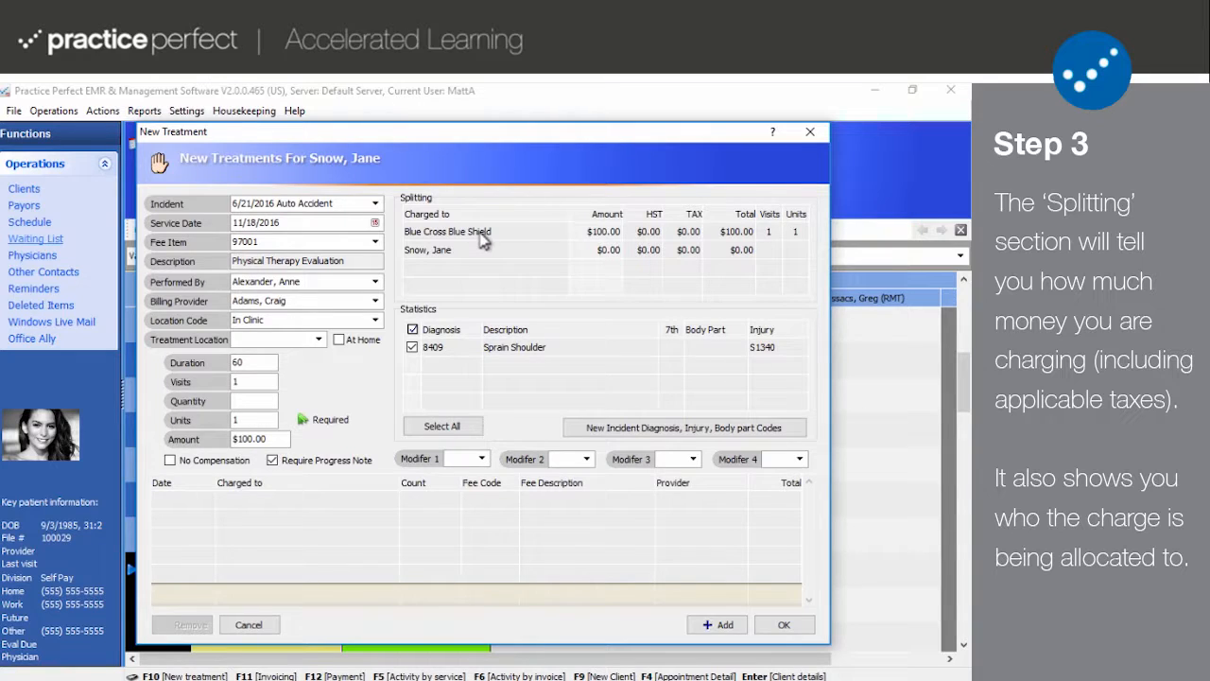
pyautogui.click(447, 231)
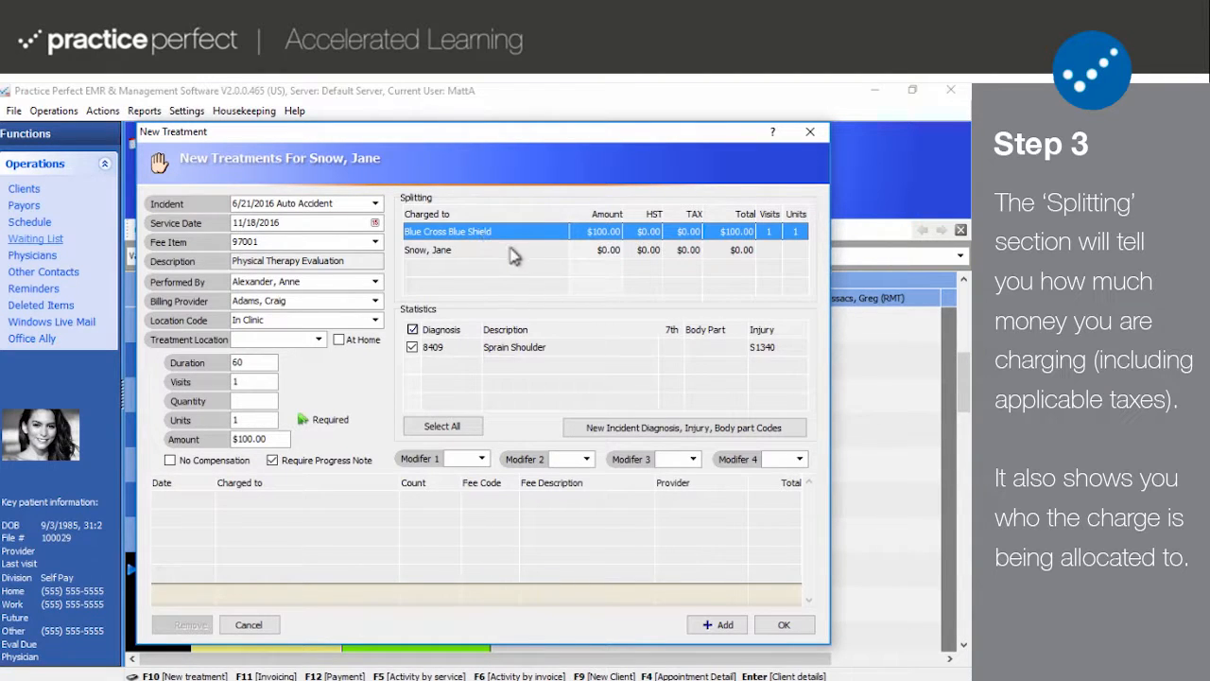
pyautogui.moveTo(530, 264)
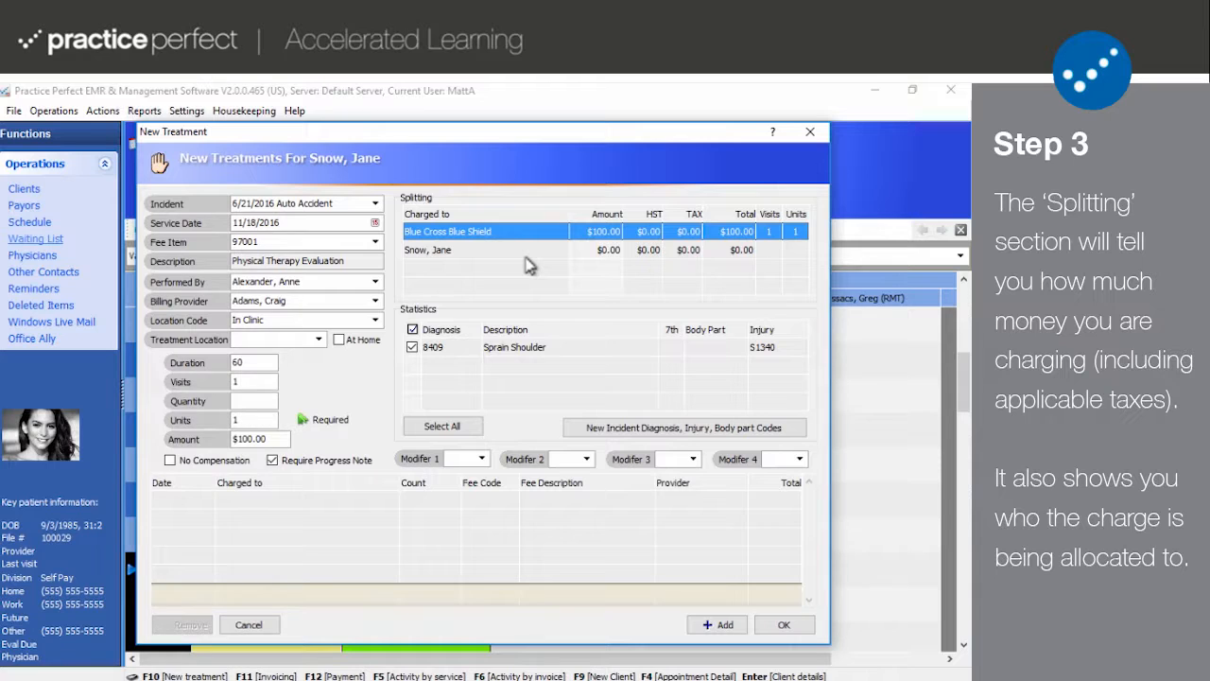
pyautogui.moveTo(544, 263)
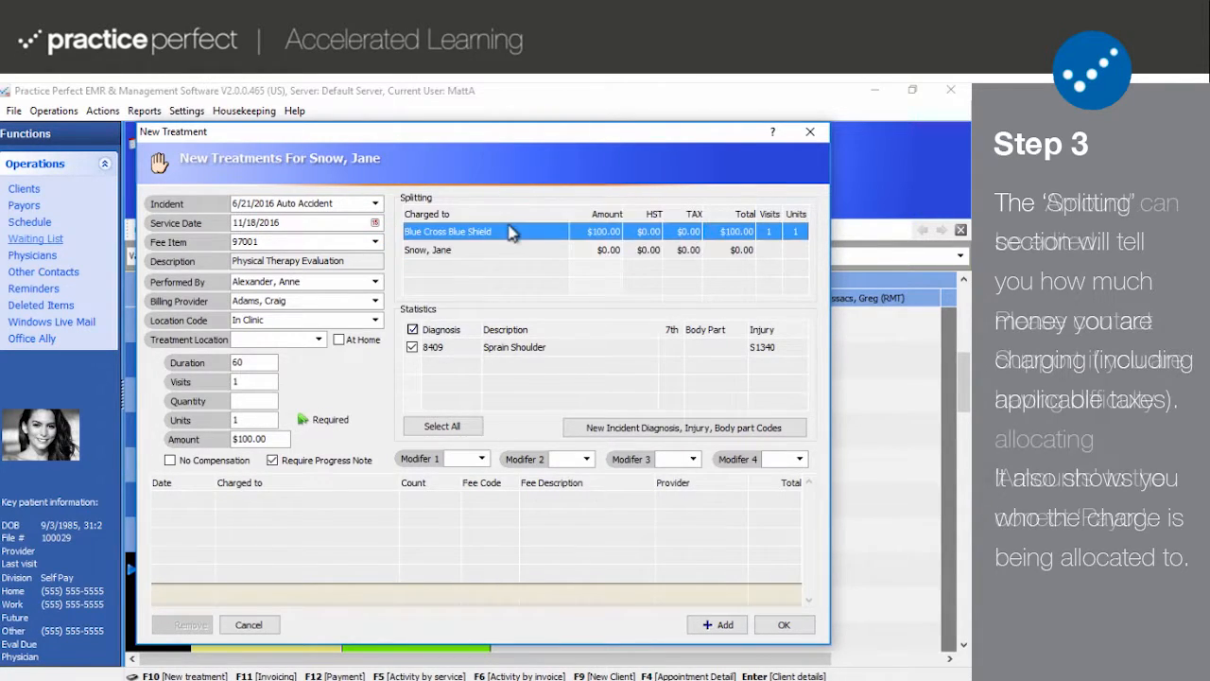
pyautogui.click(606, 231)
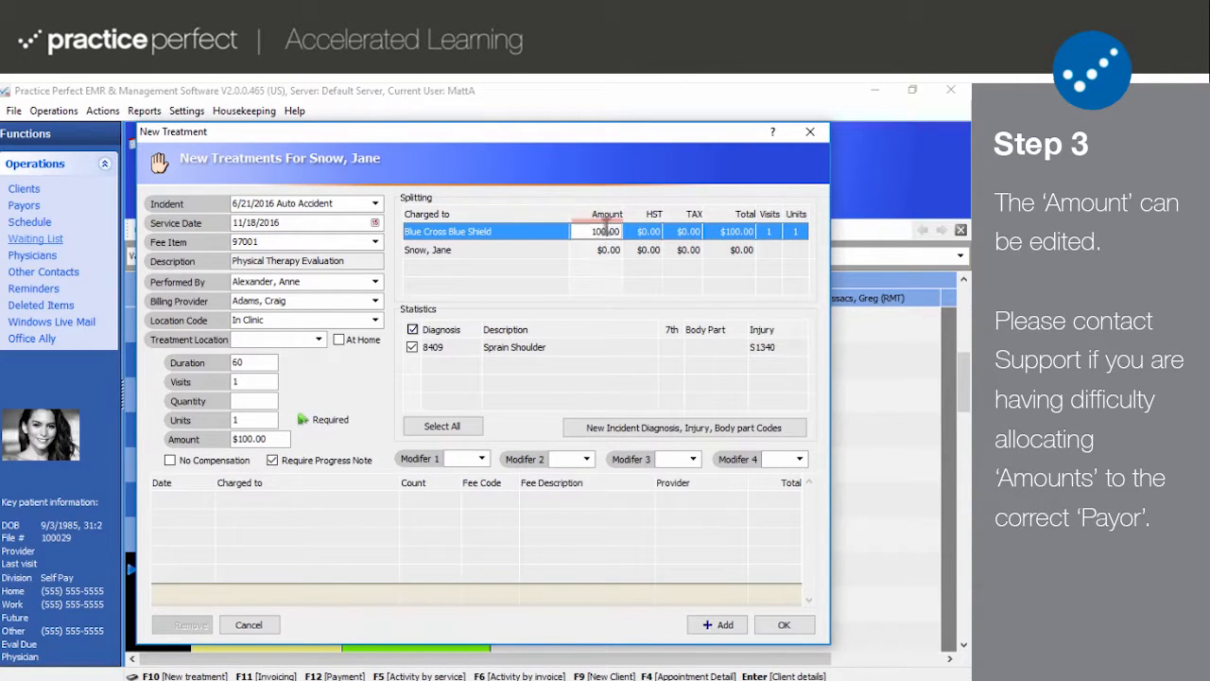
pyautogui.moveTo(694, 266)
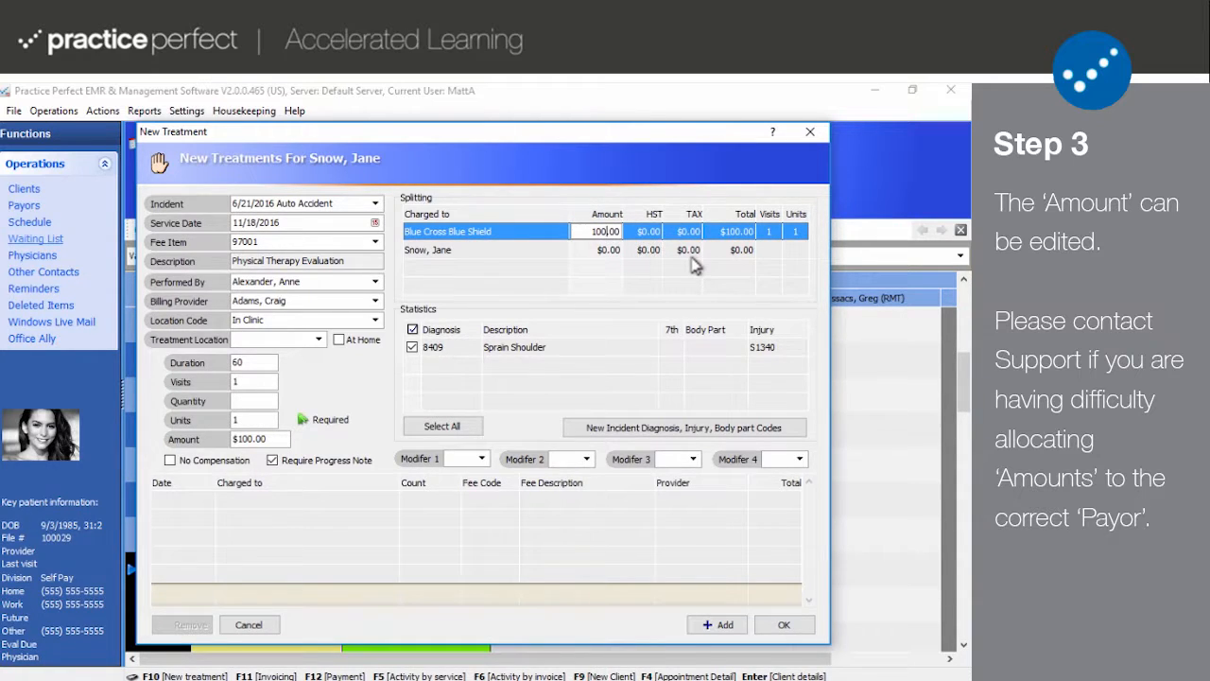
pyautogui.write('9.00')
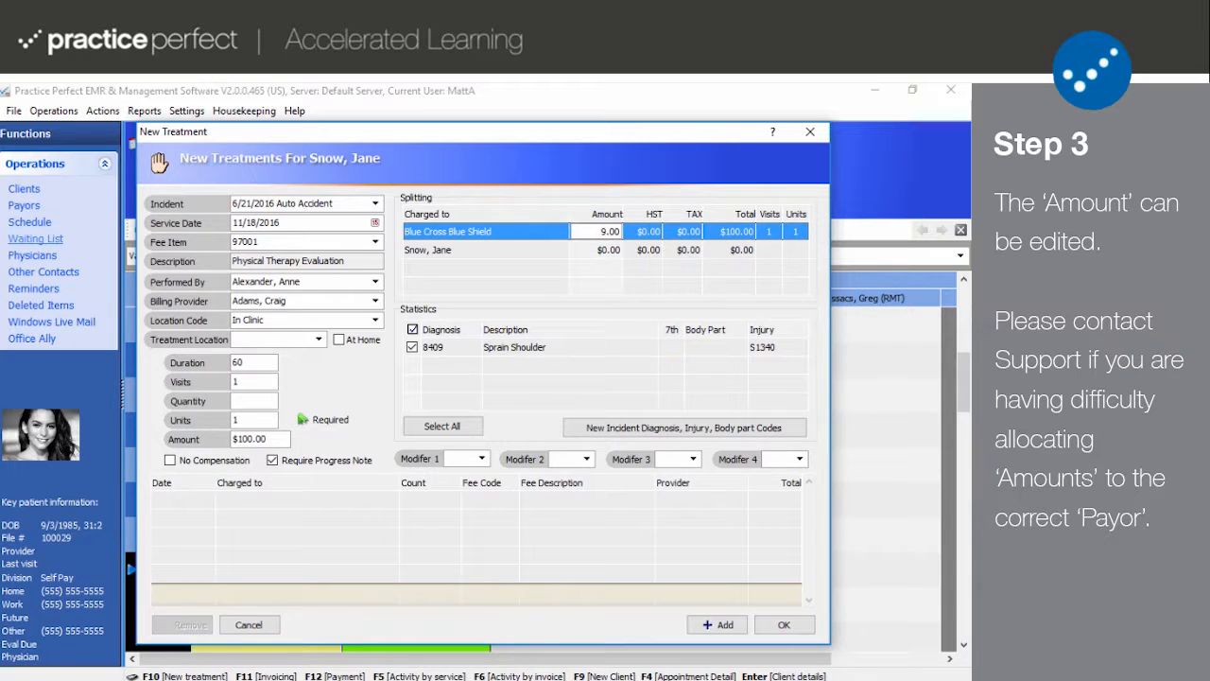
pyautogui.write('99.00')
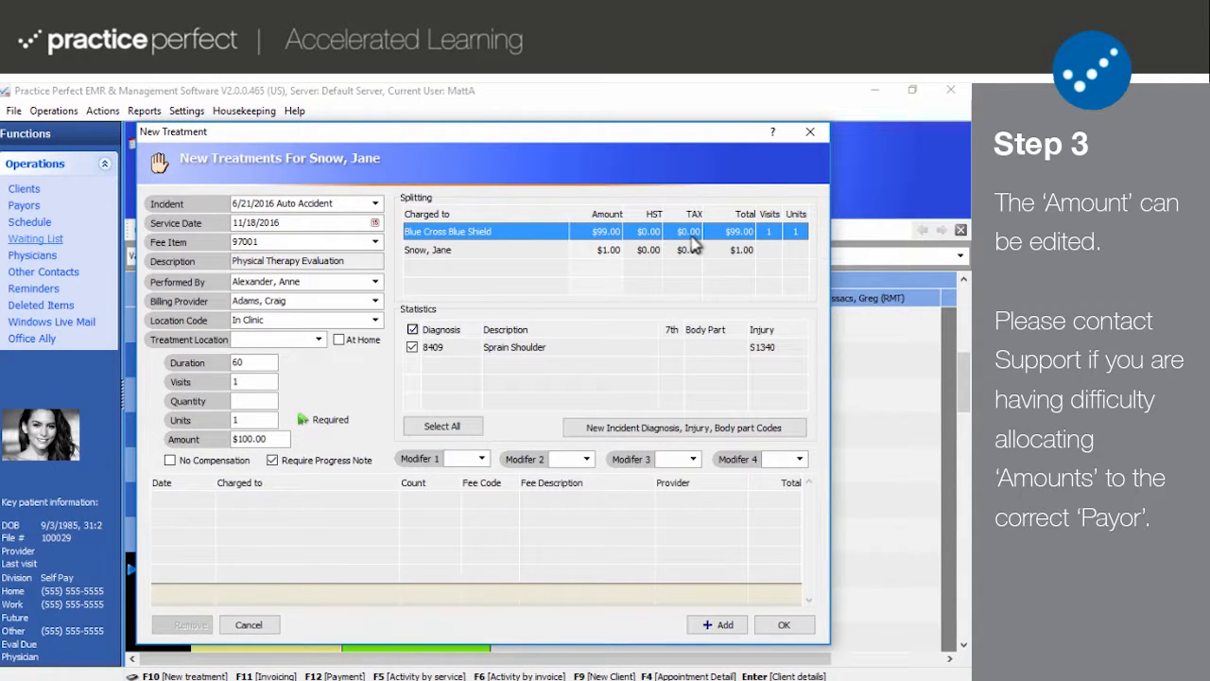
pyautogui.moveTo(795, 246)
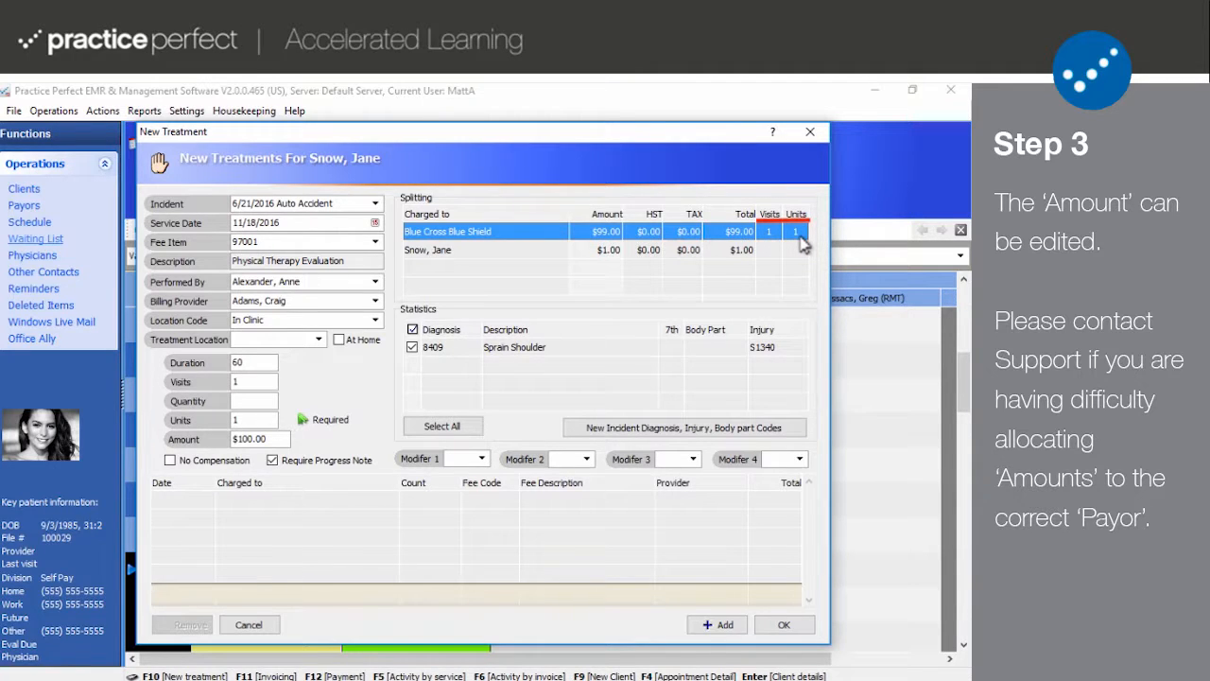
pyautogui.moveTo(771, 246)
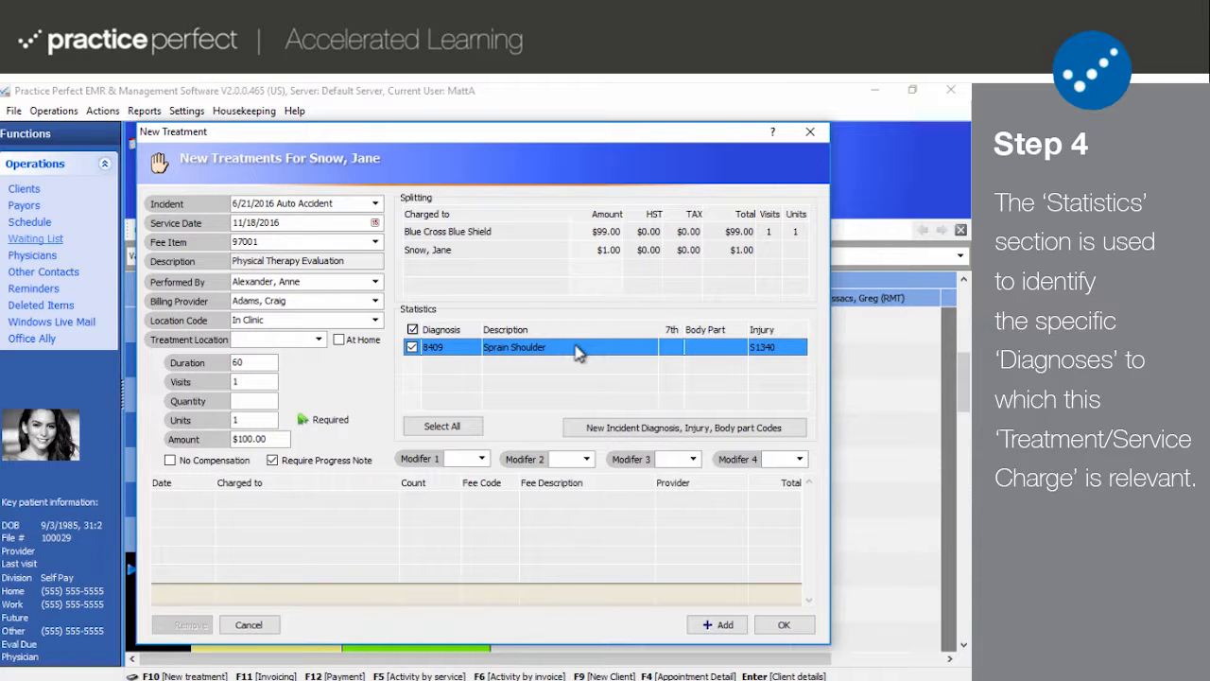
# - Bring up the Incident Statistics dialog listing 8409 Sprain Shoulder and injury S1340
pyautogui.click(683, 426)
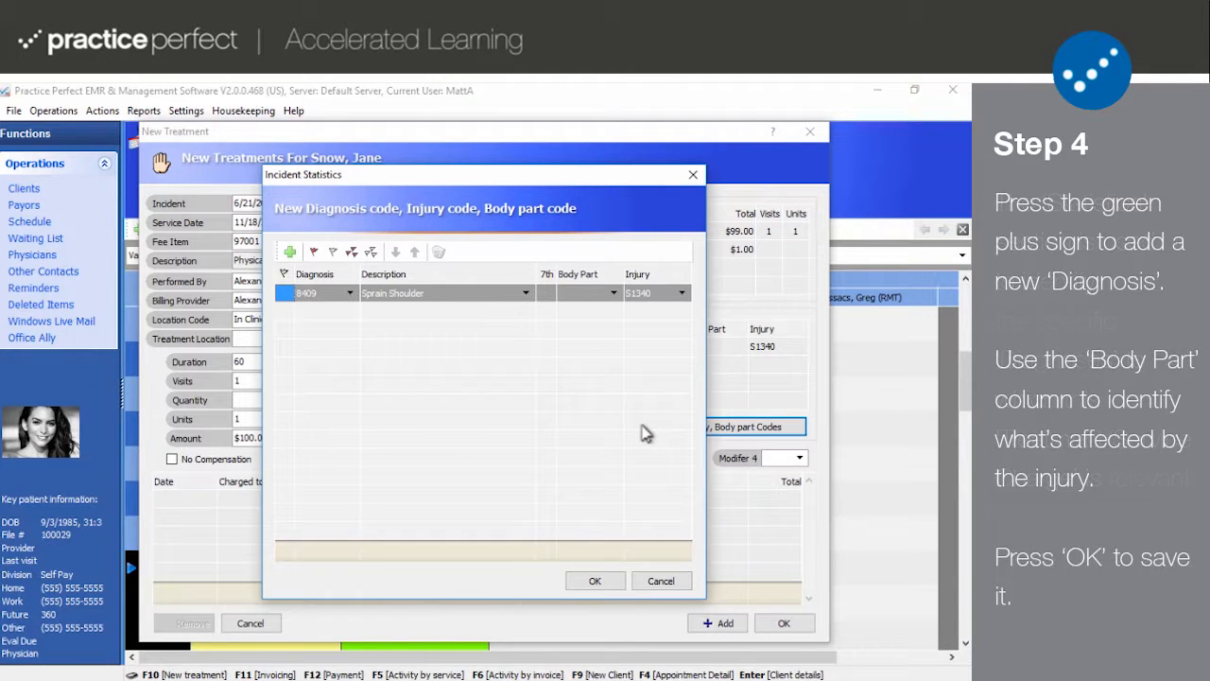
pyautogui.moveTo(293, 275)
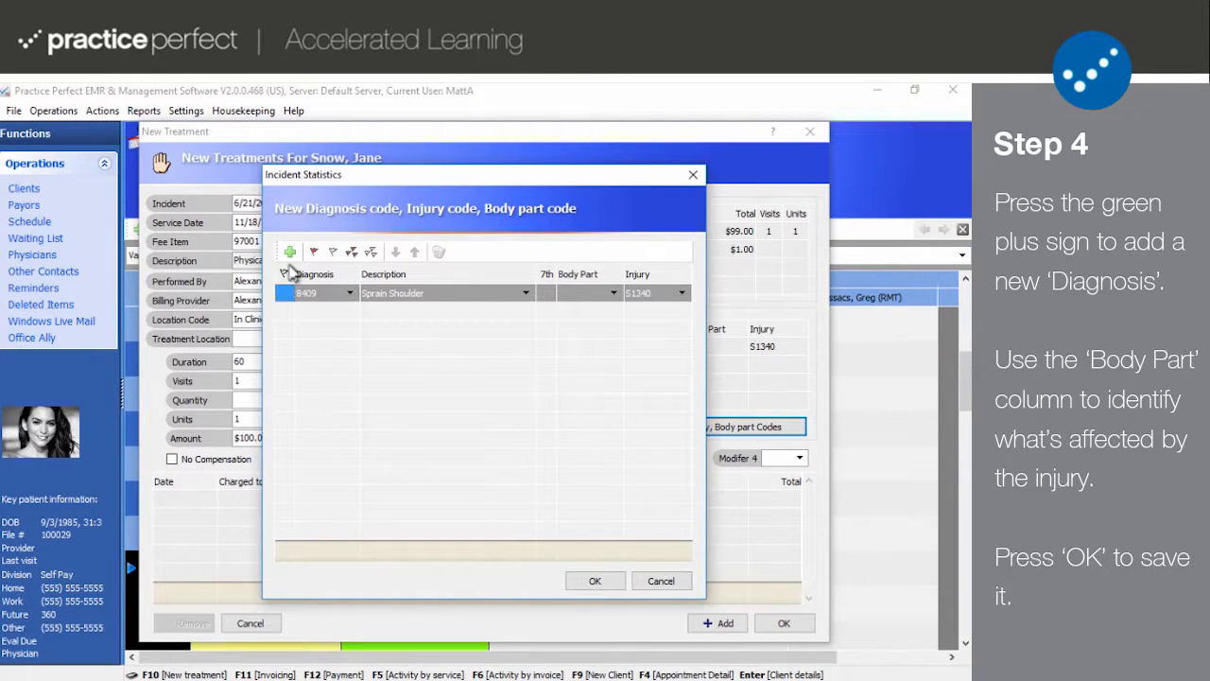
# - Add diagnosis M84451 Pathological fracture, right femur with 7th digit B and save the incident codes
pyautogui.click(289, 251)
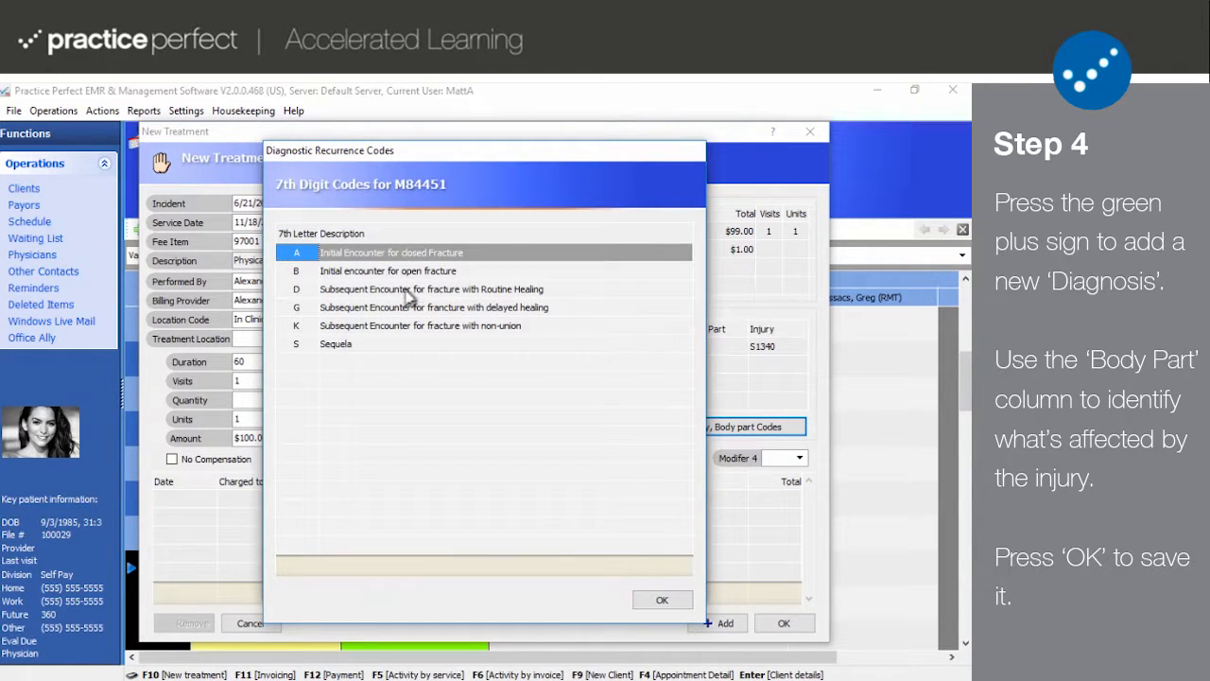
pyautogui.moveTo(435, 277)
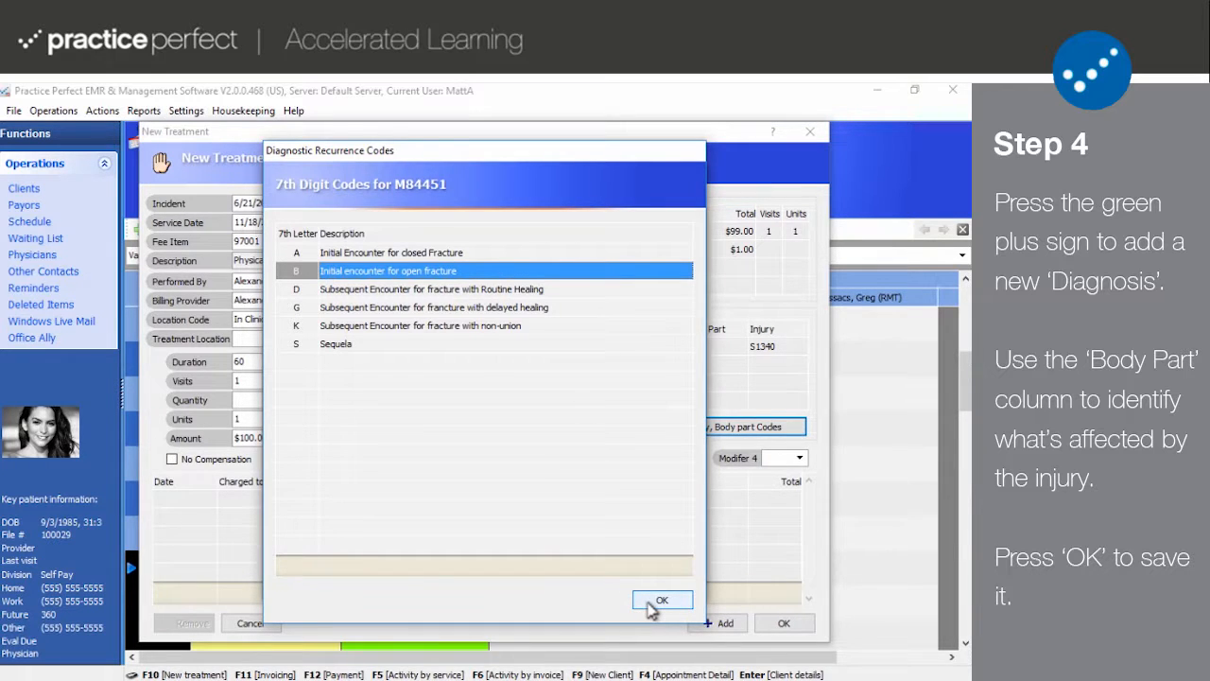
pyautogui.click(662, 600)
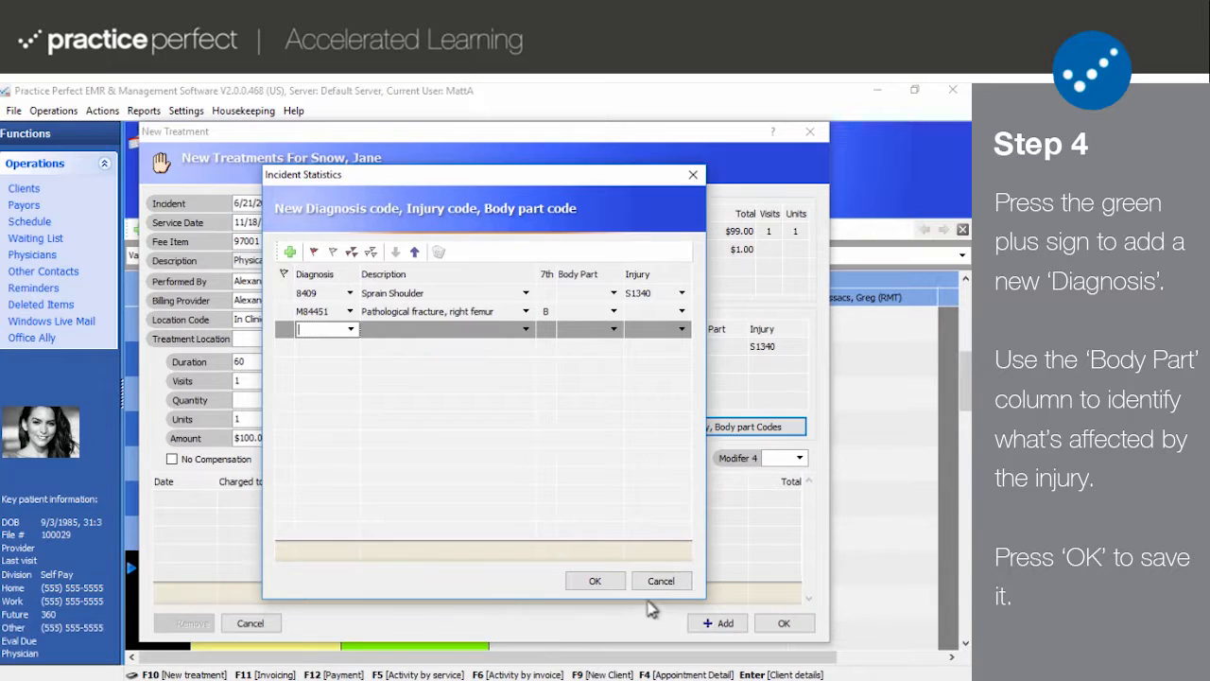
pyautogui.click(612, 312)
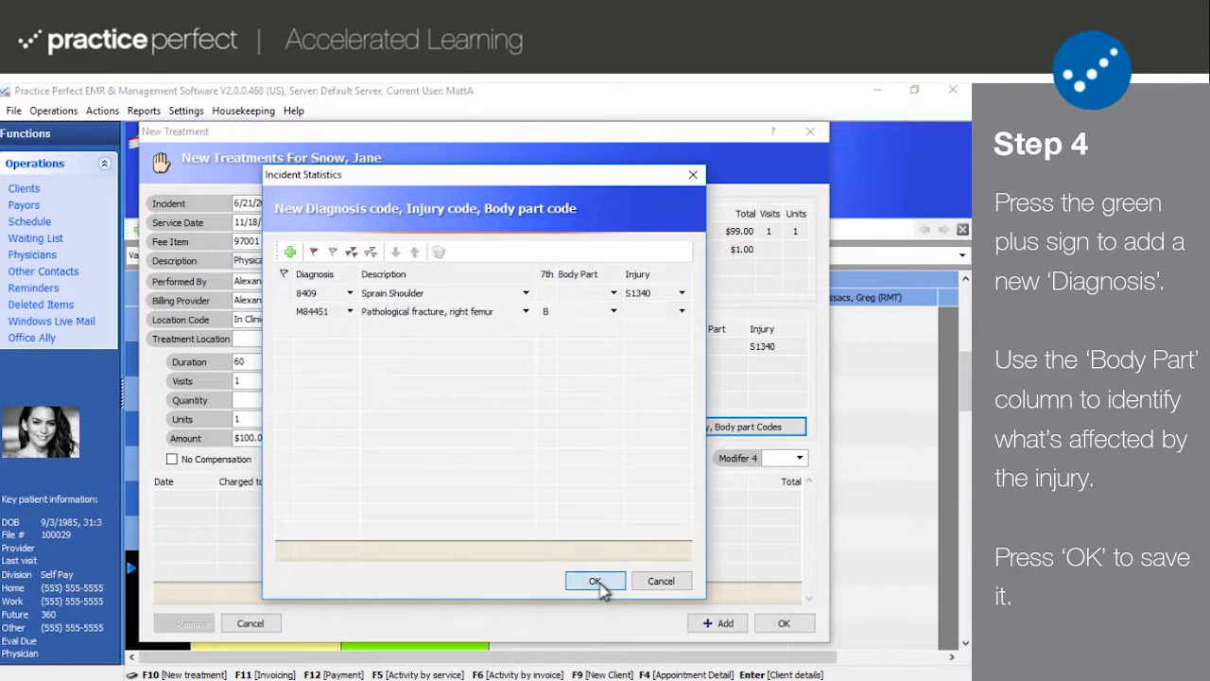
pyautogui.click(594, 581)
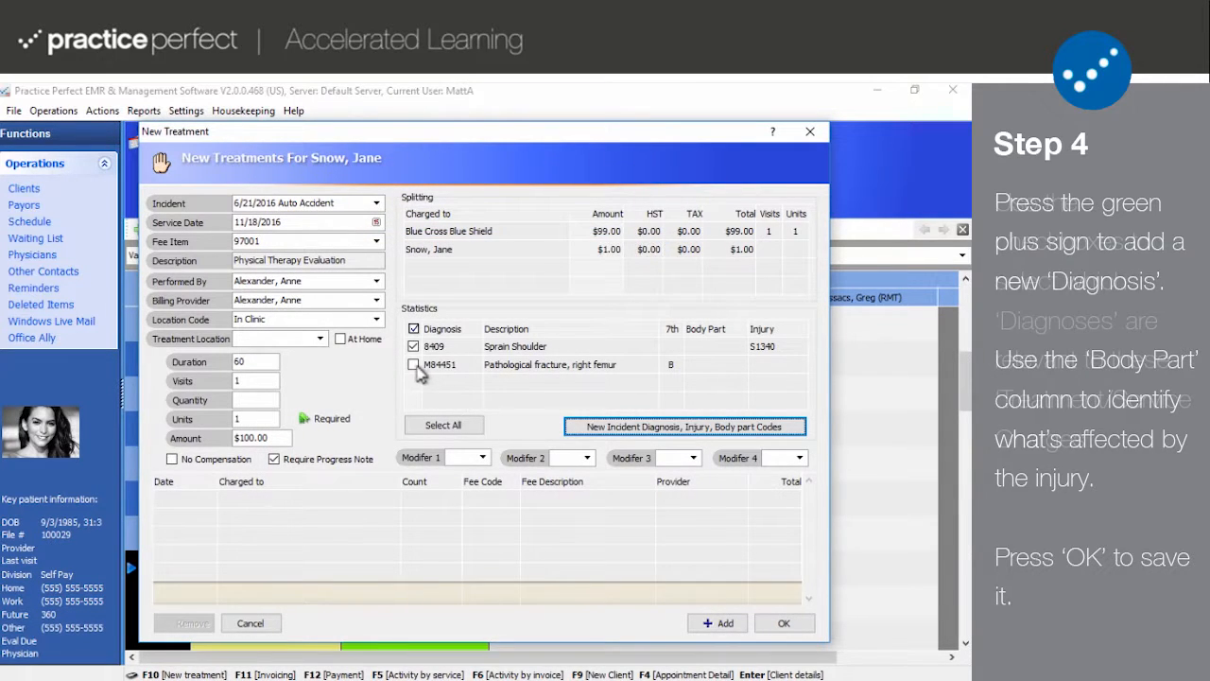
# - Check M84451 so both diagnoses are linked to the charge
pyautogui.click(413, 365)
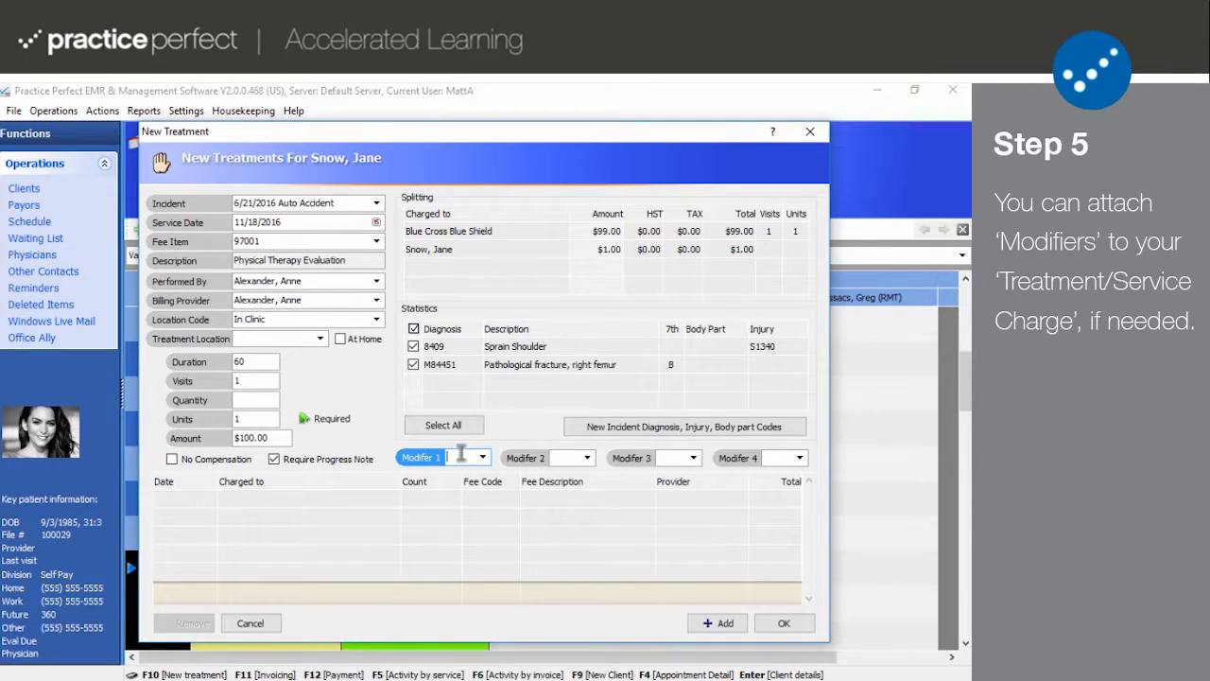
pyautogui.click(482, 457)
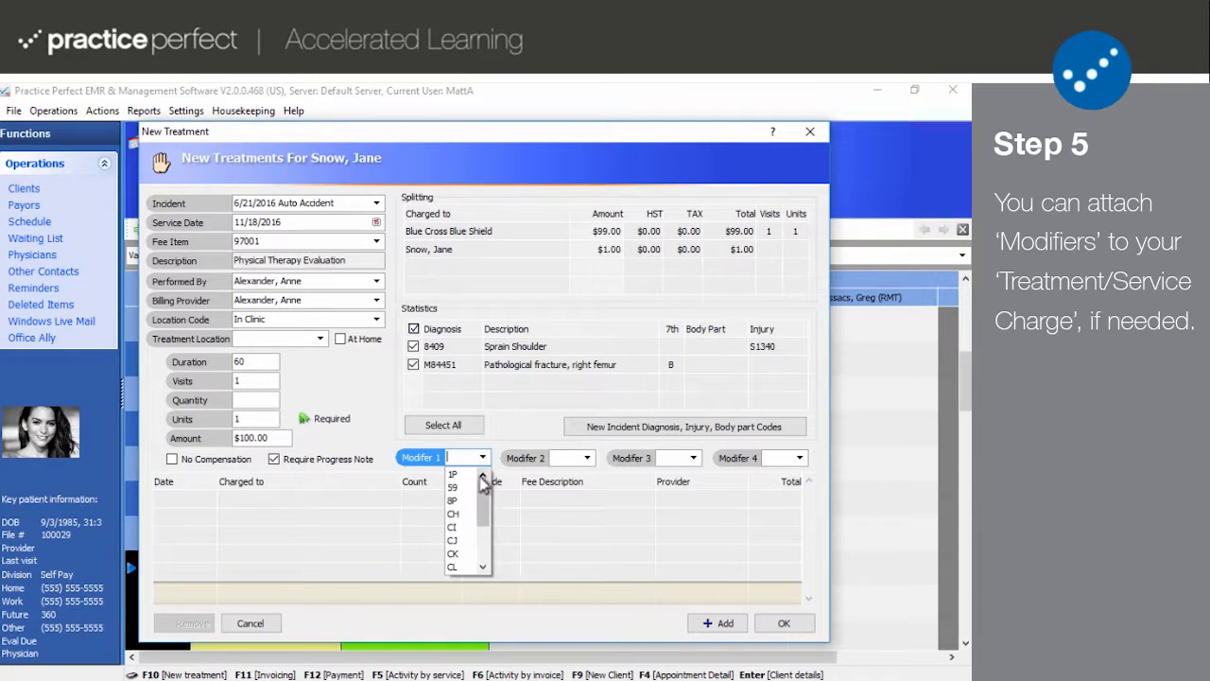
pyautogui.scroll(-3)
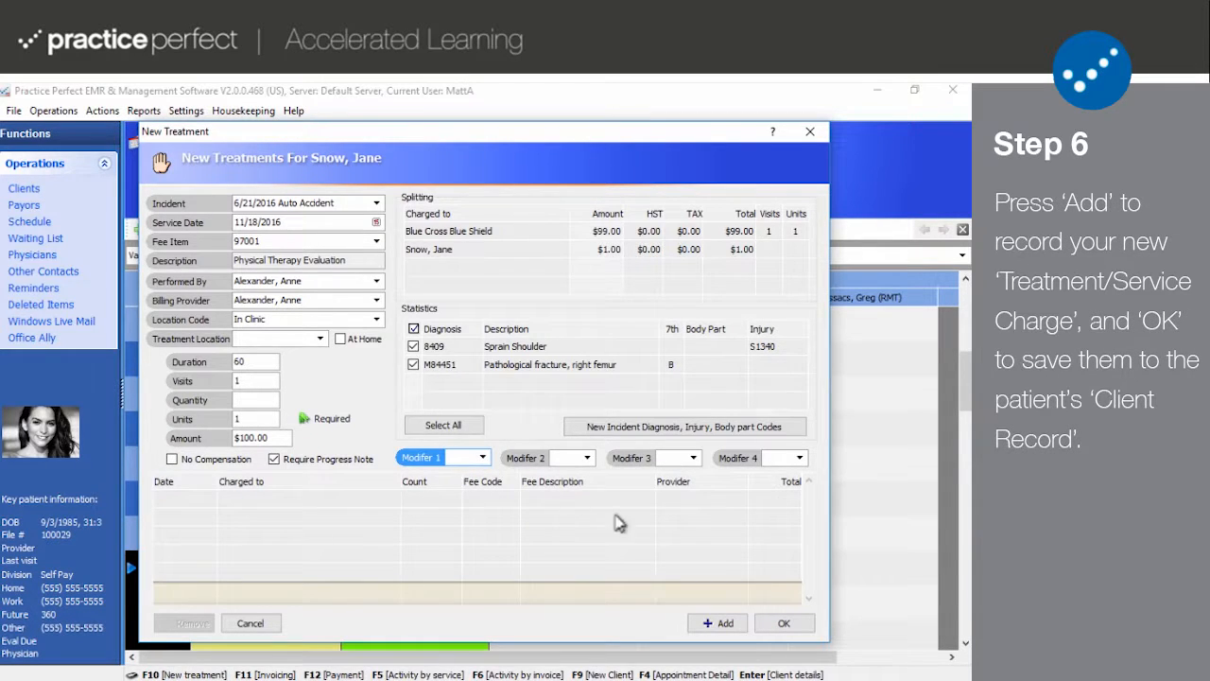
# - Add the 97001 treatment charge and select its line in the charges grid
pyautogui.click(719, 622)
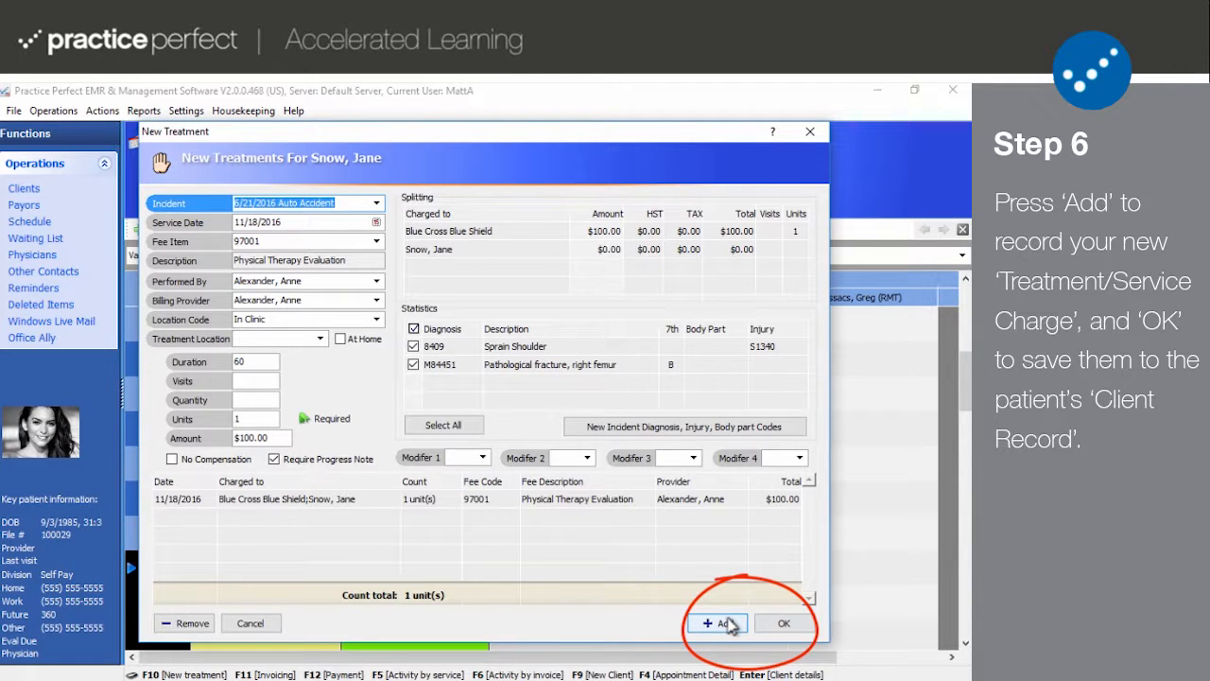
pyautogui.click(784, 622)
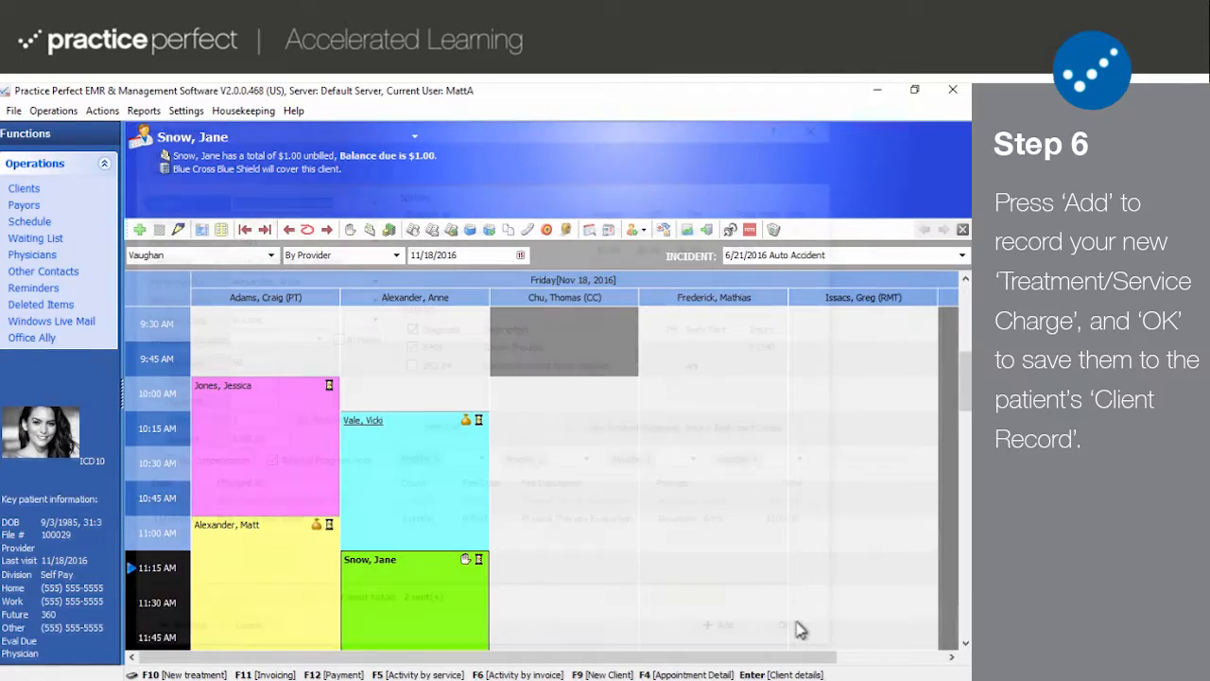
pyautogui.click(718, 624)
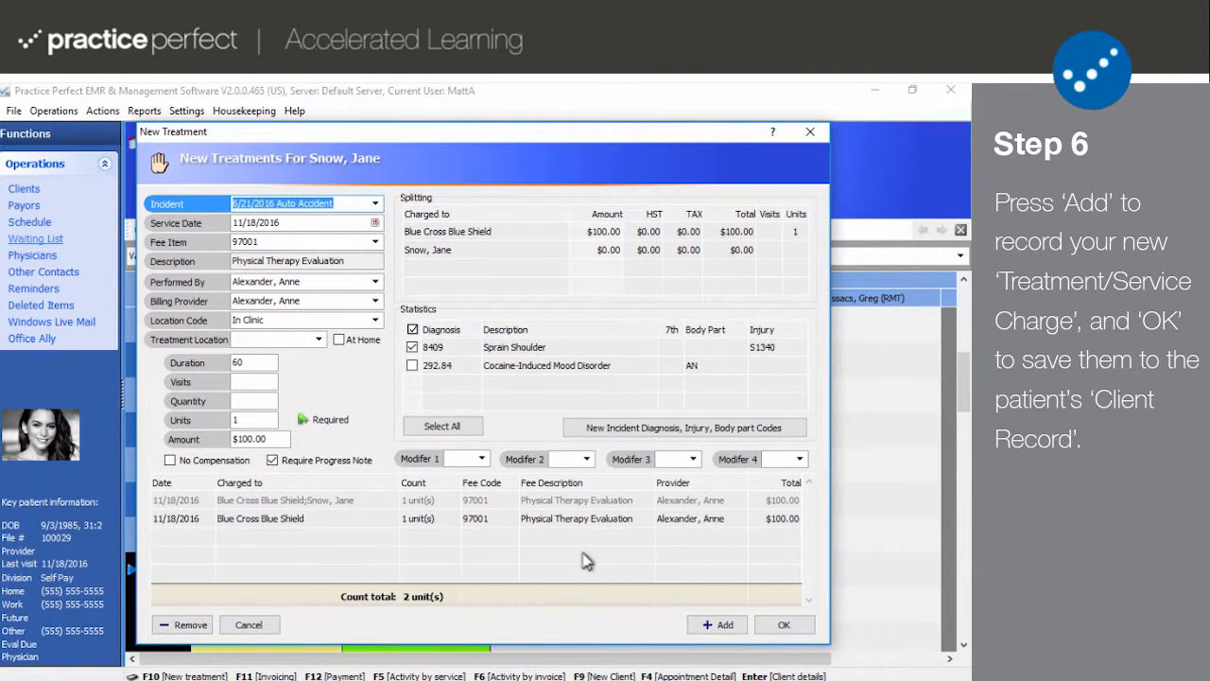
pyautogui.click(577, 518)
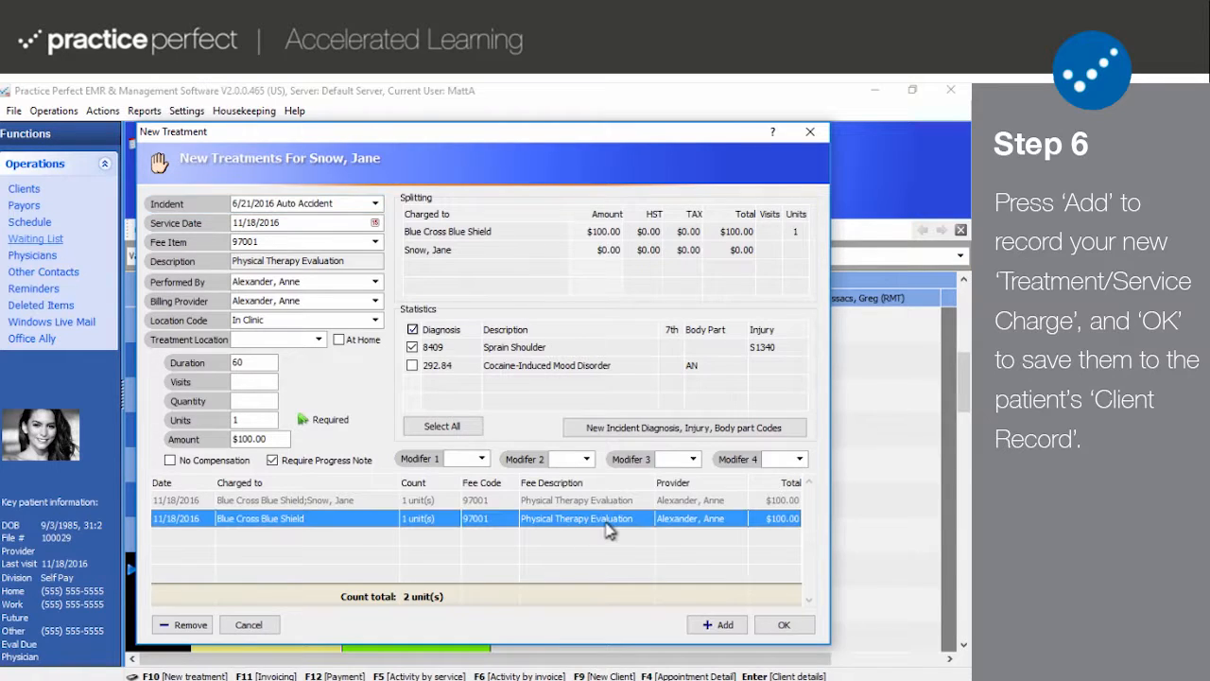
pyautogui.click(191, 624)
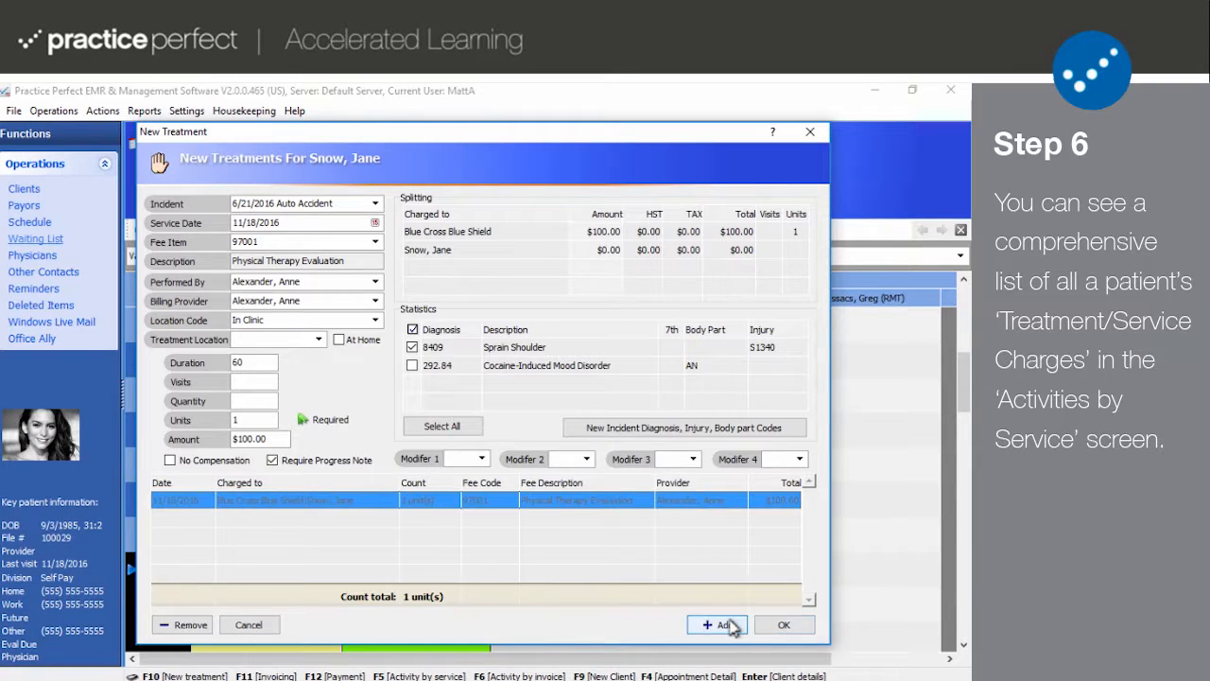
# - Add a second 97001 charge, continuing past the same-day duplicate service warning
pyautogui.click(716, 624)
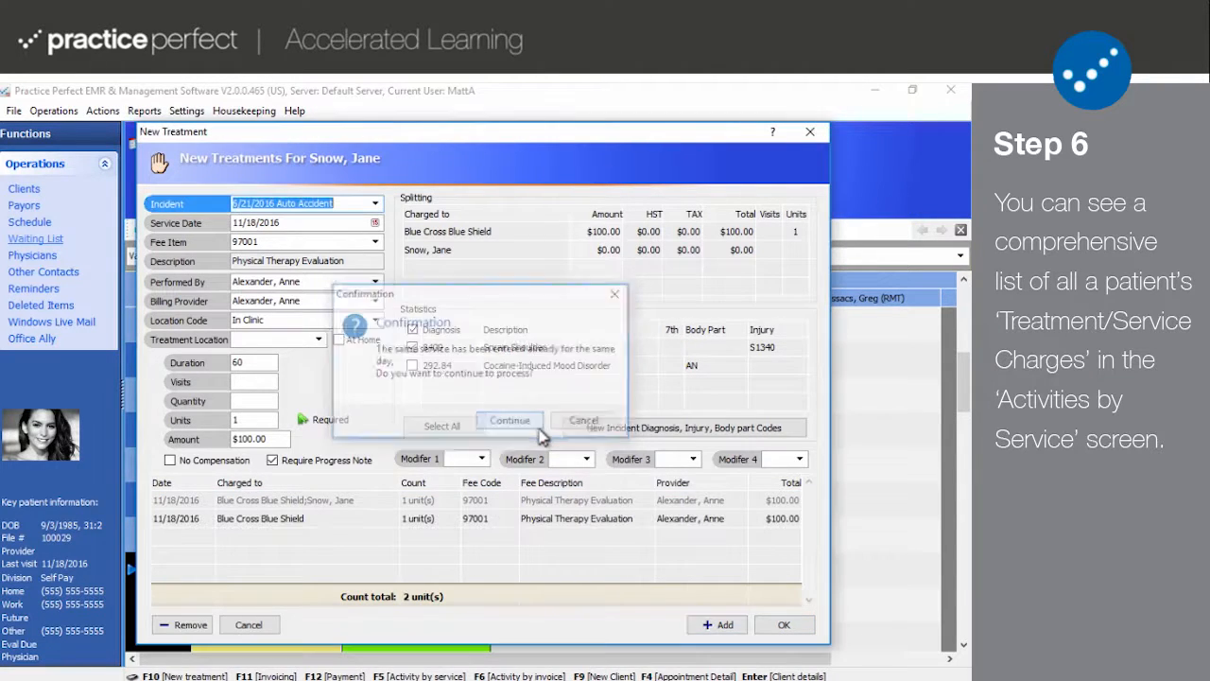
pyautogui.click(510, 420)
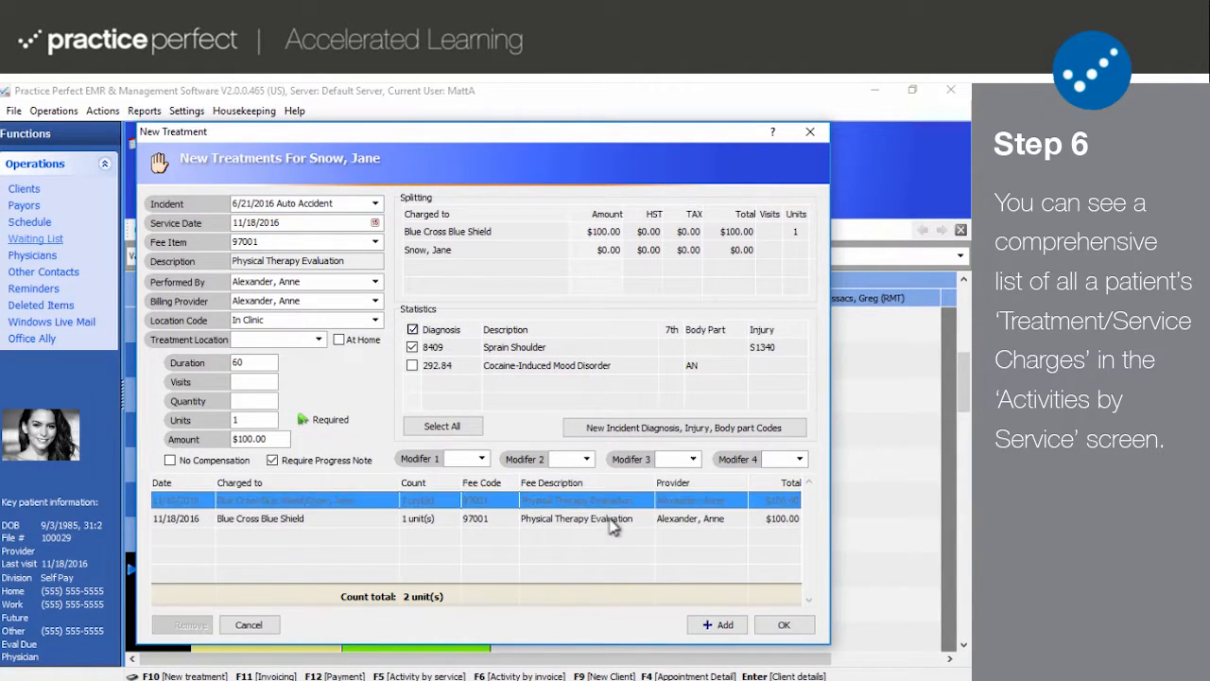
pyautogui.click(577, 518)
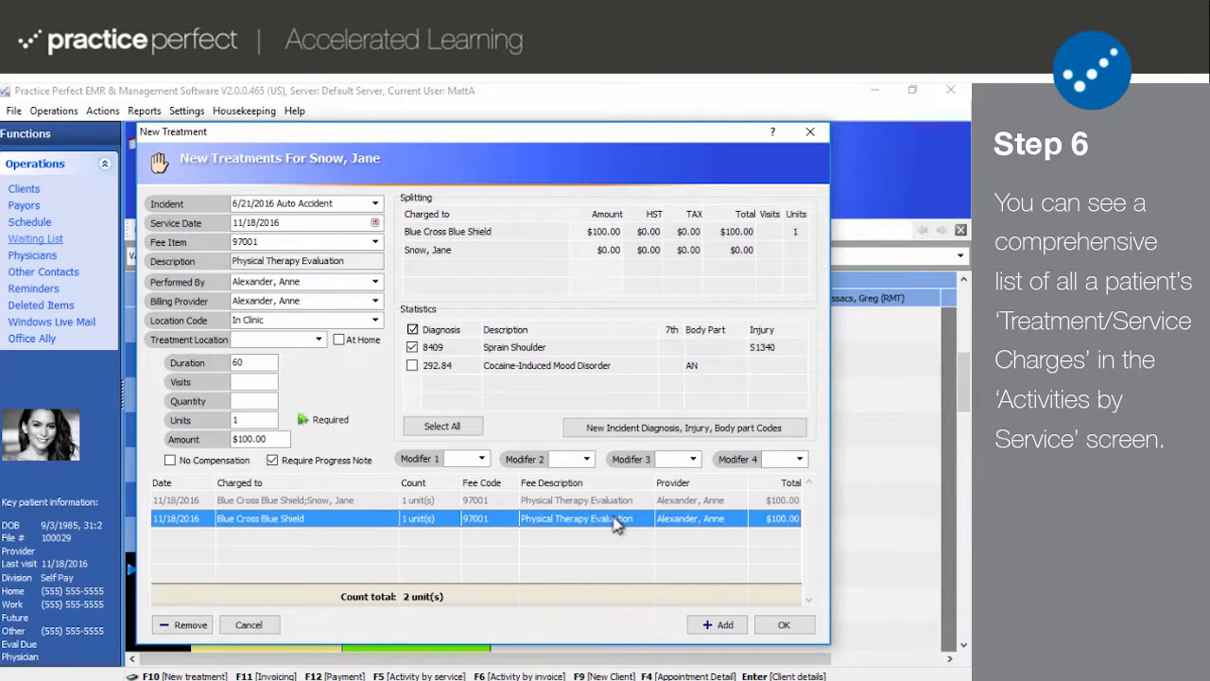